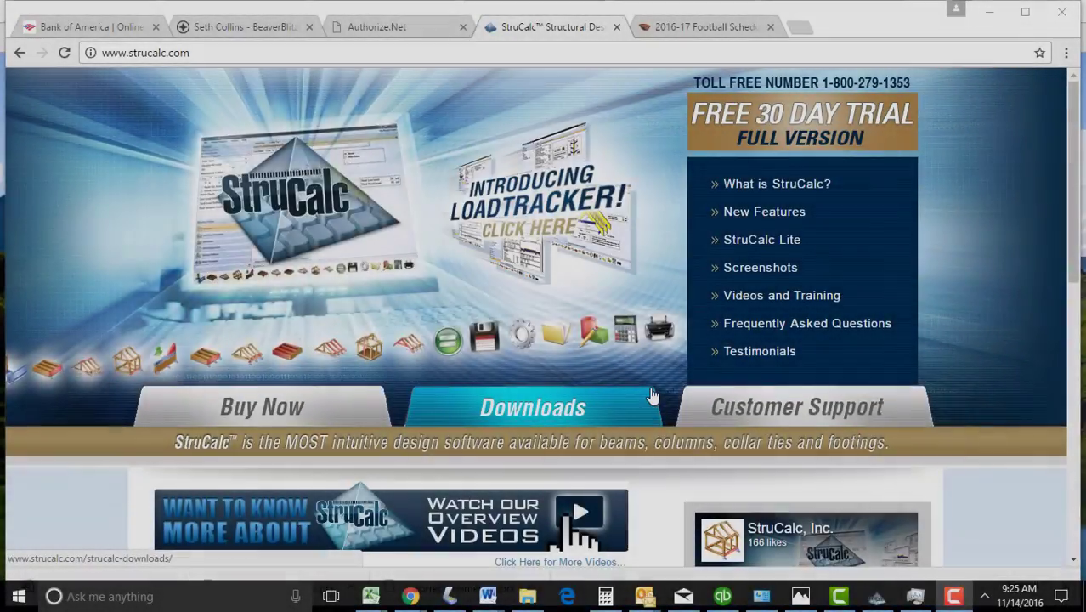
{"action": "mouse_move", "coordinate": [653, 466]}
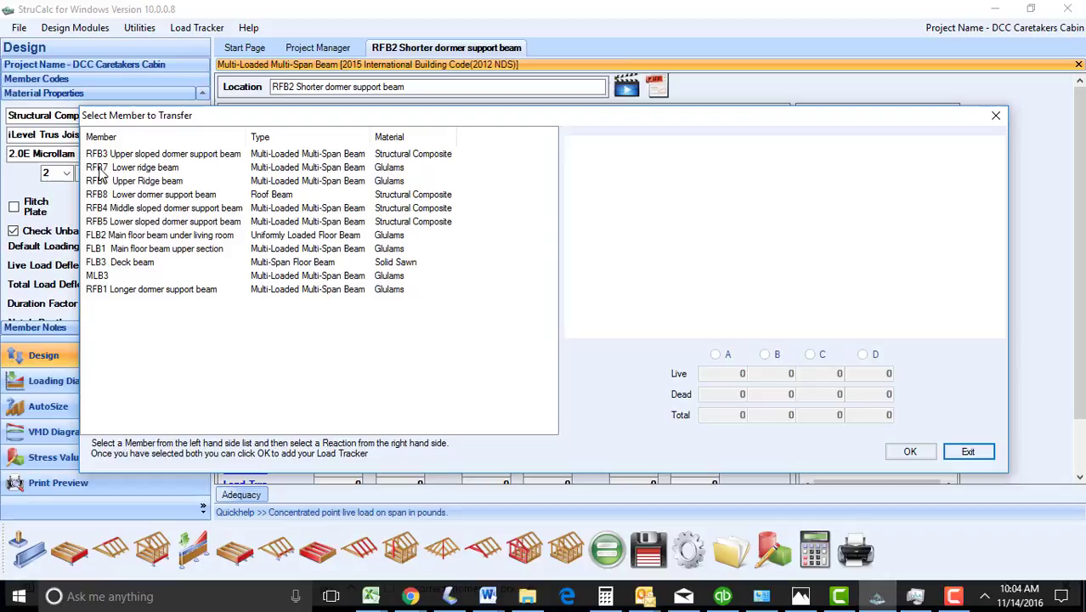
Add an RFB7 lower ridge beam load tracker at reaction B, declining further members.
{"action": "left_click", "coordinate": [132, 166]}
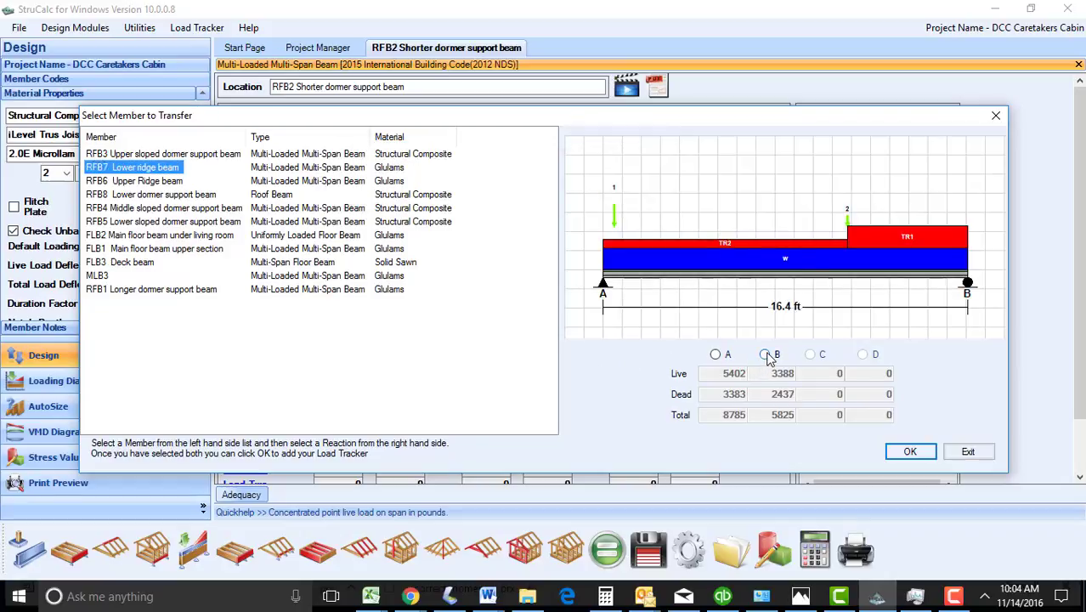
{"action": "left_click", "coordinate": [761, 355]}
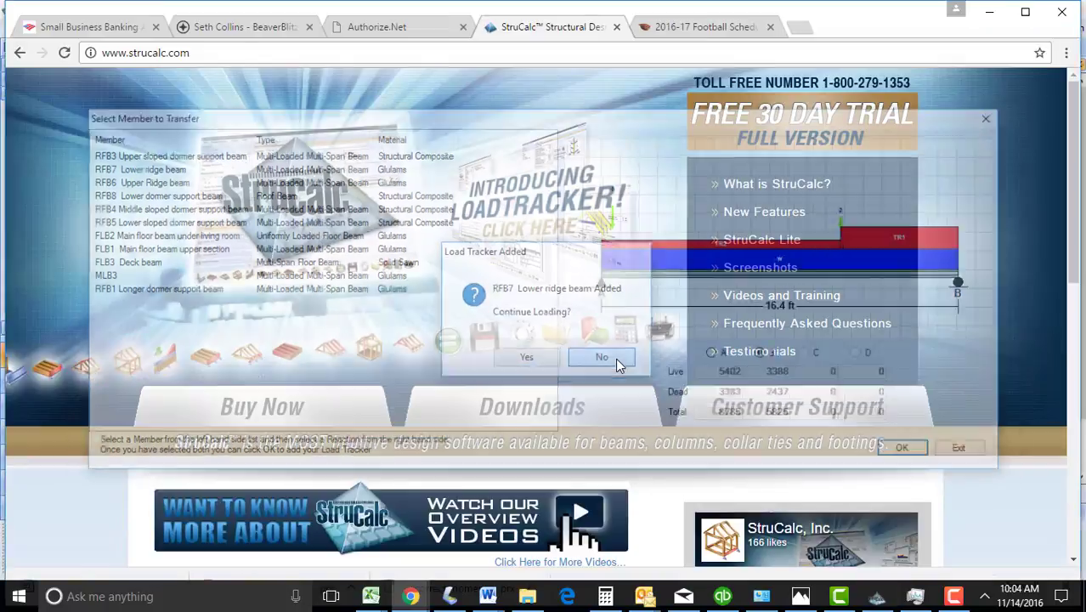
{"action": "left_click", "coordinate": [602, 357]}
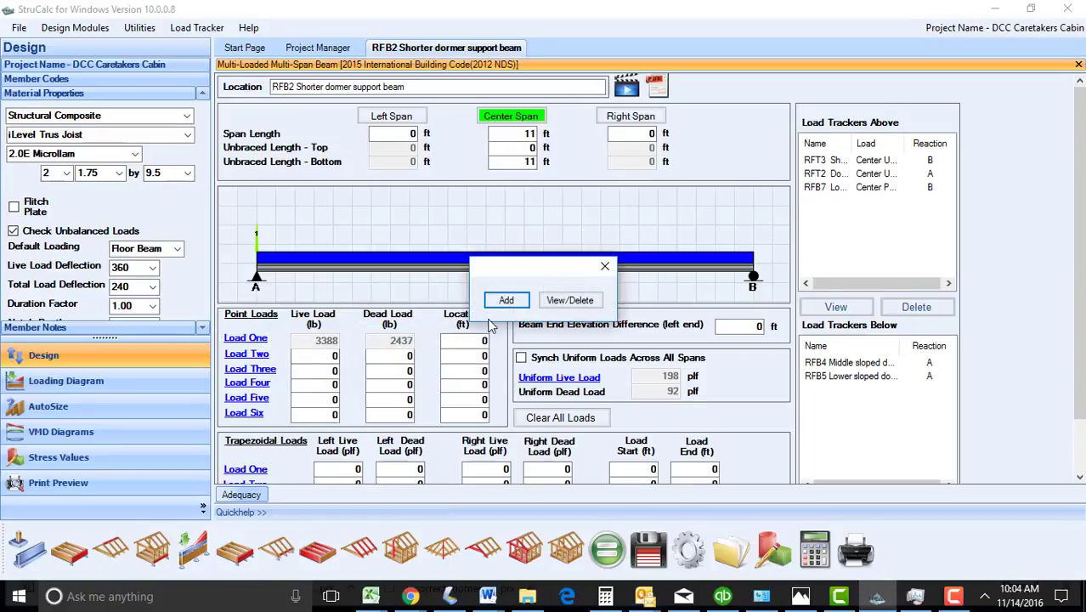
Add an RFB8 lower dormer support beam tracker at reaction B, totalling 4213/3264 lb.
{"action": "left_click", "coordinate": [506, 299]}
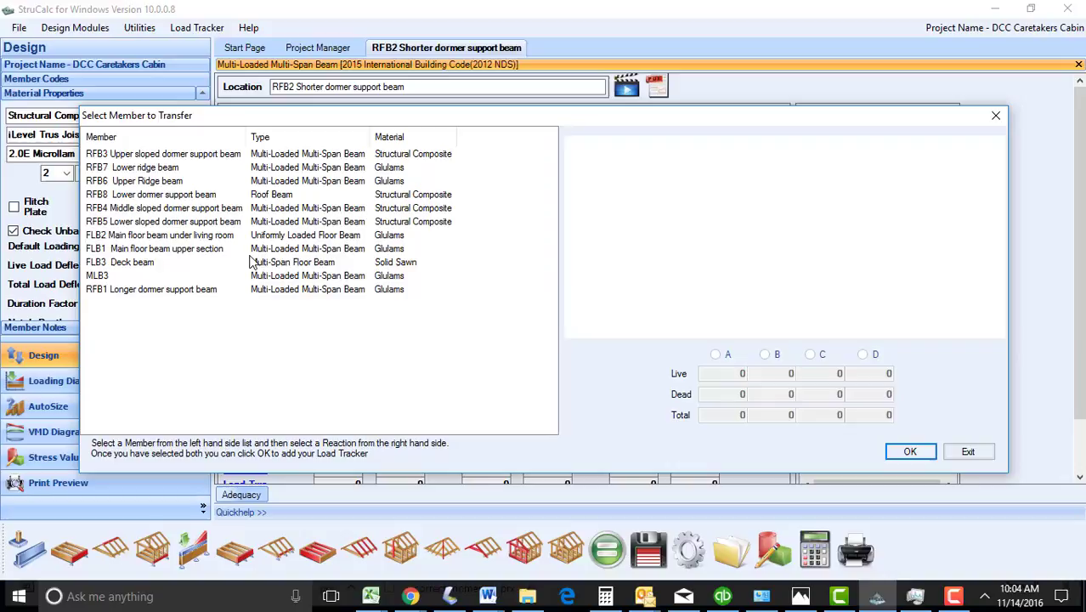
{"action": "left_click", "coordinate": [153, 193]}
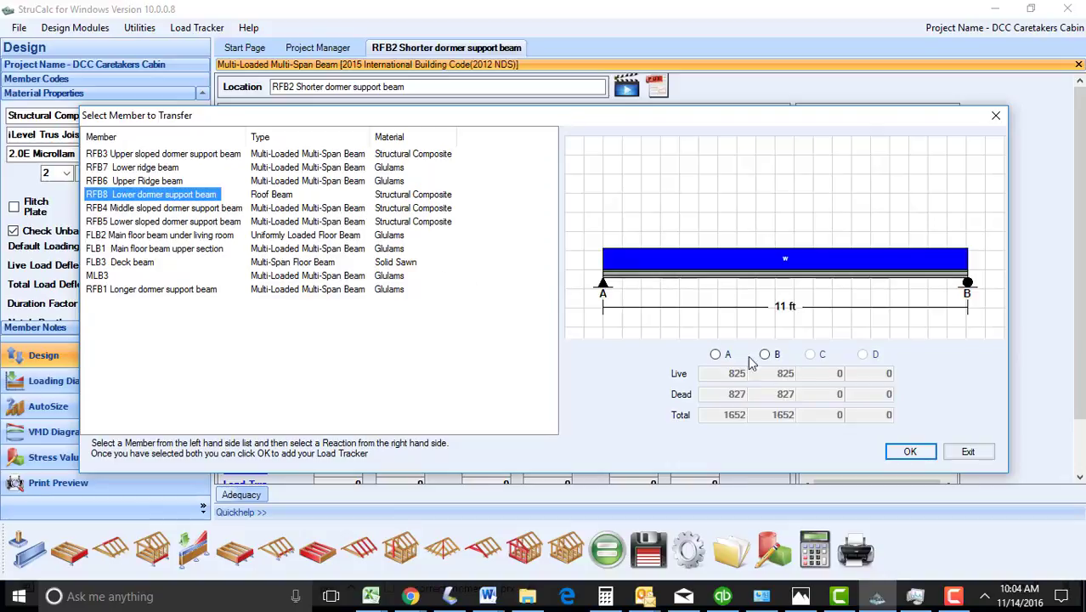
{"action": "left_click", "coordinate": [765, 354]}
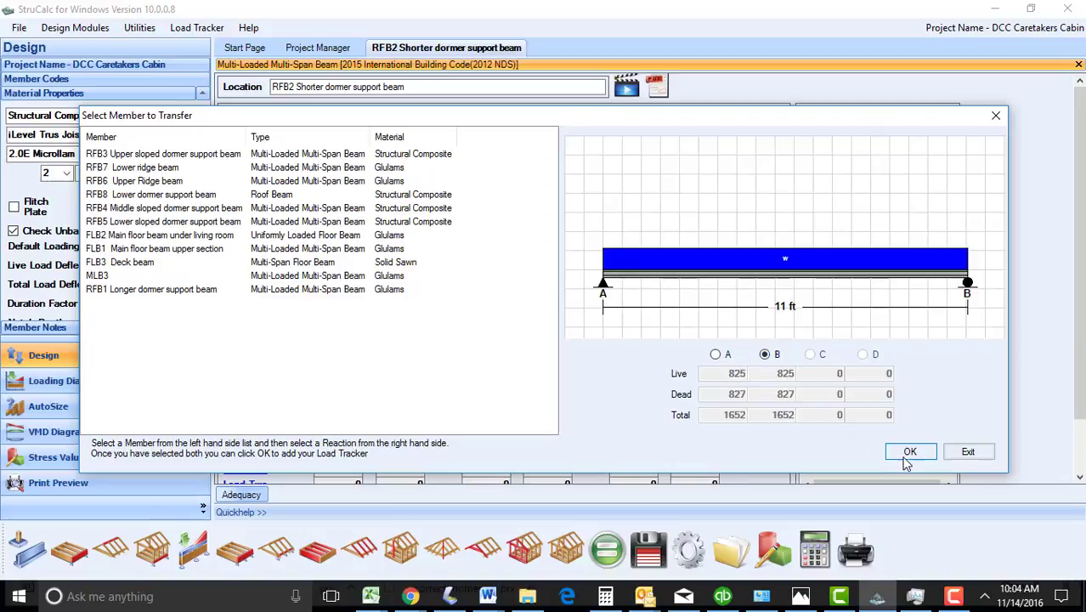
{"action": "left_click", "coordinate": [911, 452]}
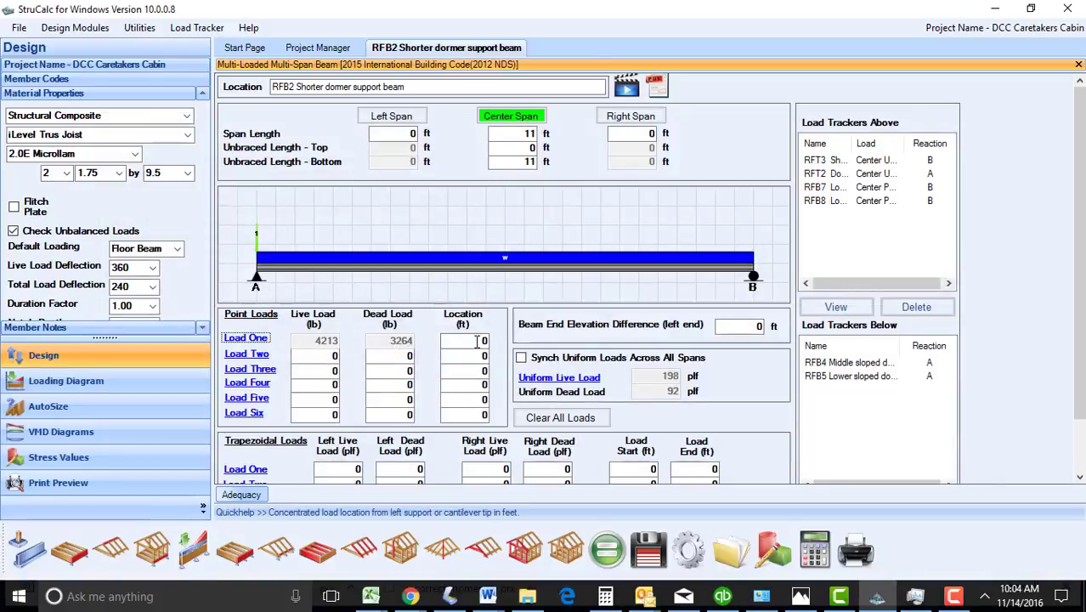
Locate the combined Load One point load 6 ft along the span.
{"action": "type", "text": "6"}
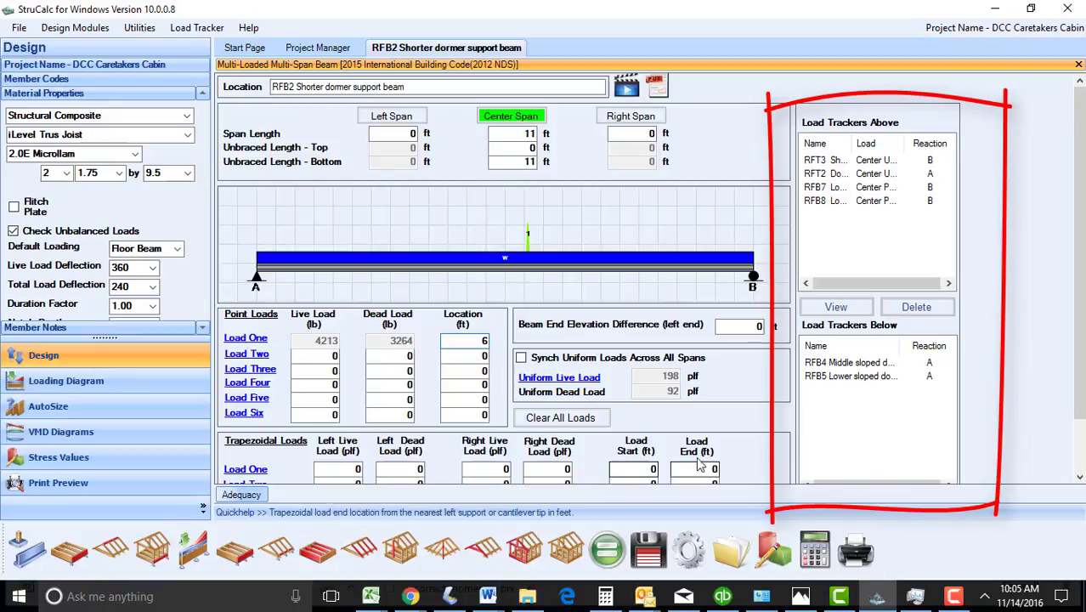
{"action": "mouse_move", "coordinate": [900, 214]}
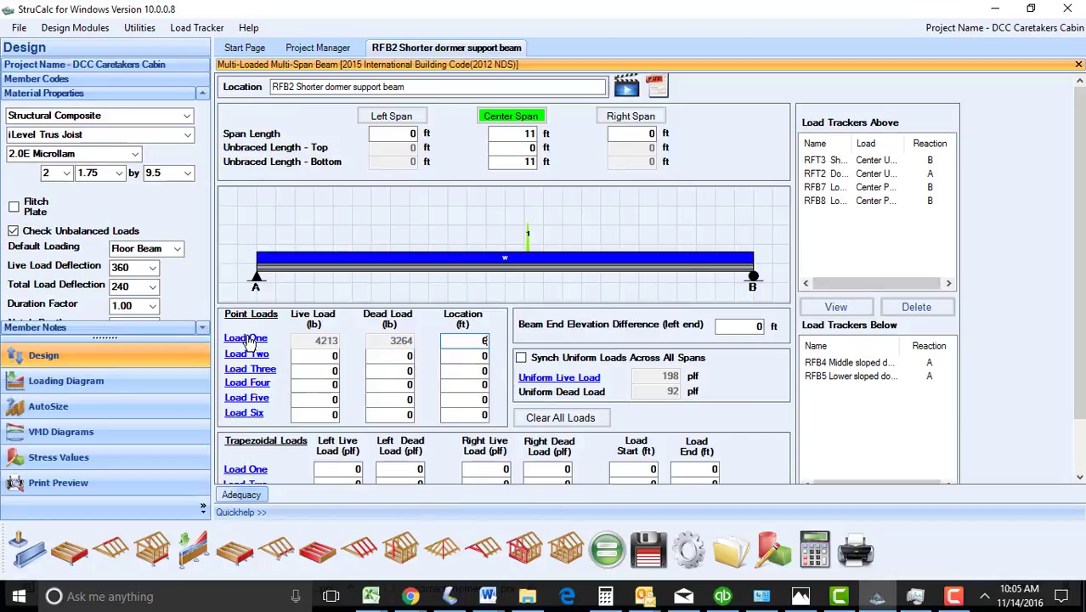
Delete the RFB7 load tracker from Load One and confirm the permanent deletion.
{"action": "left_click", "coordinate": [245, 337]}
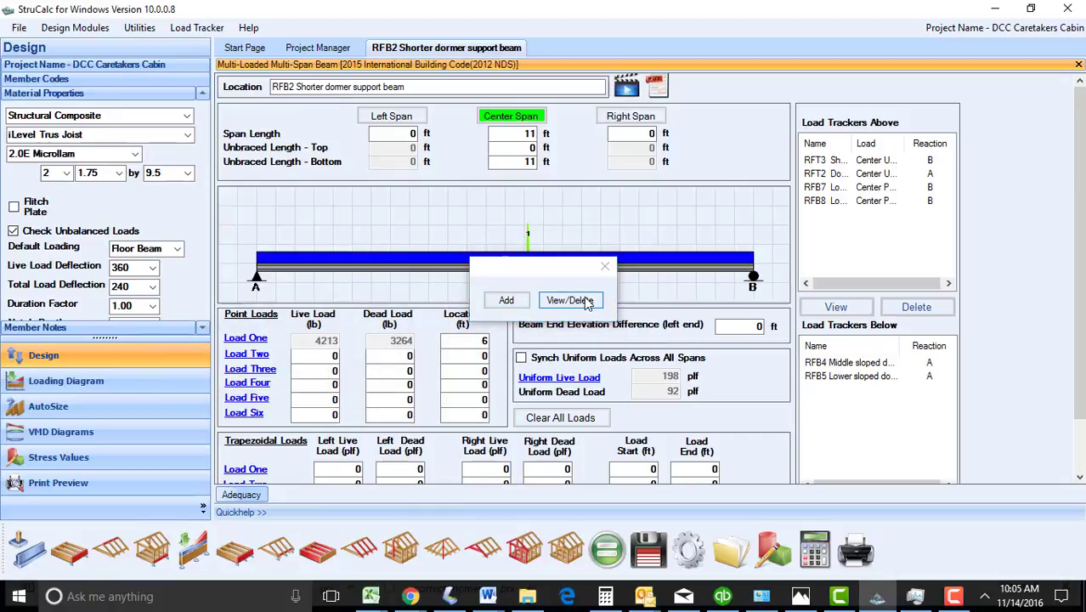
{"action": "left_click", "coordinate": [569, 299]}
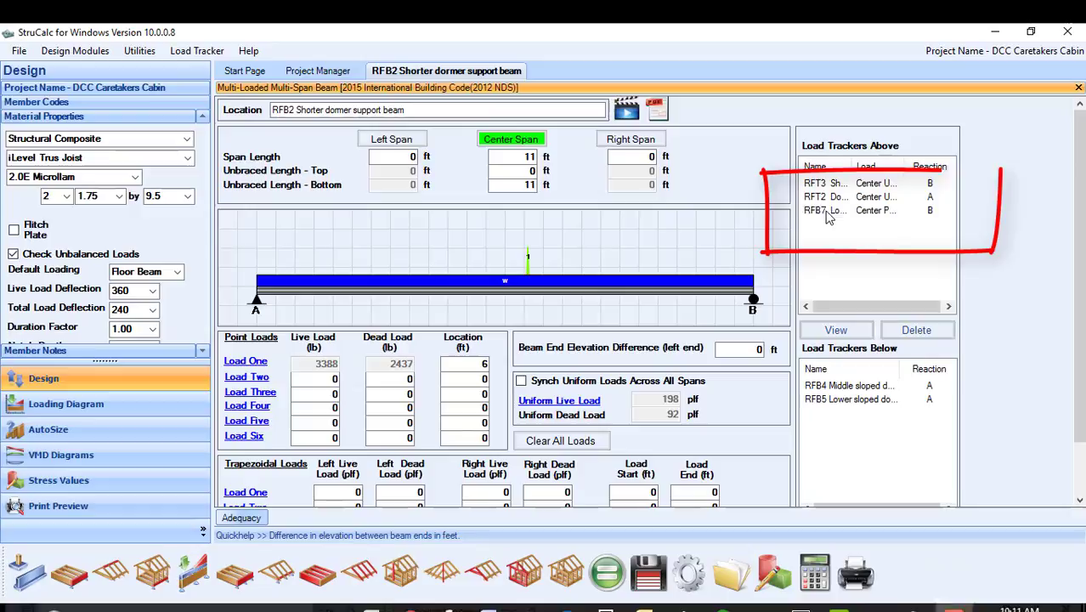
{"action": "left_click", "coordinate": [826, 211]}
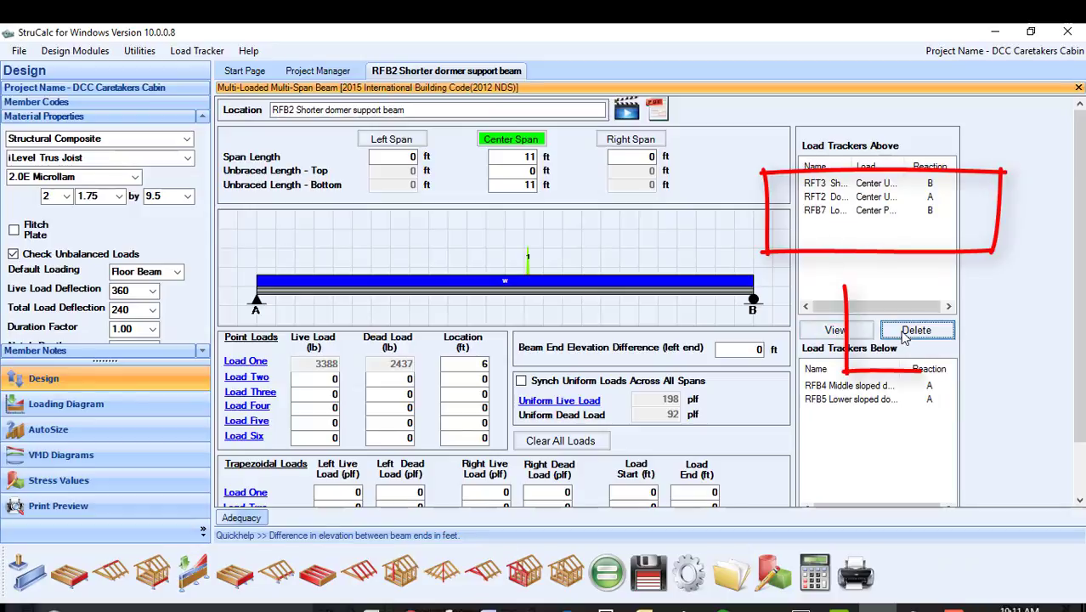
{"action": "left_click", "coordinate": [918, 329]}
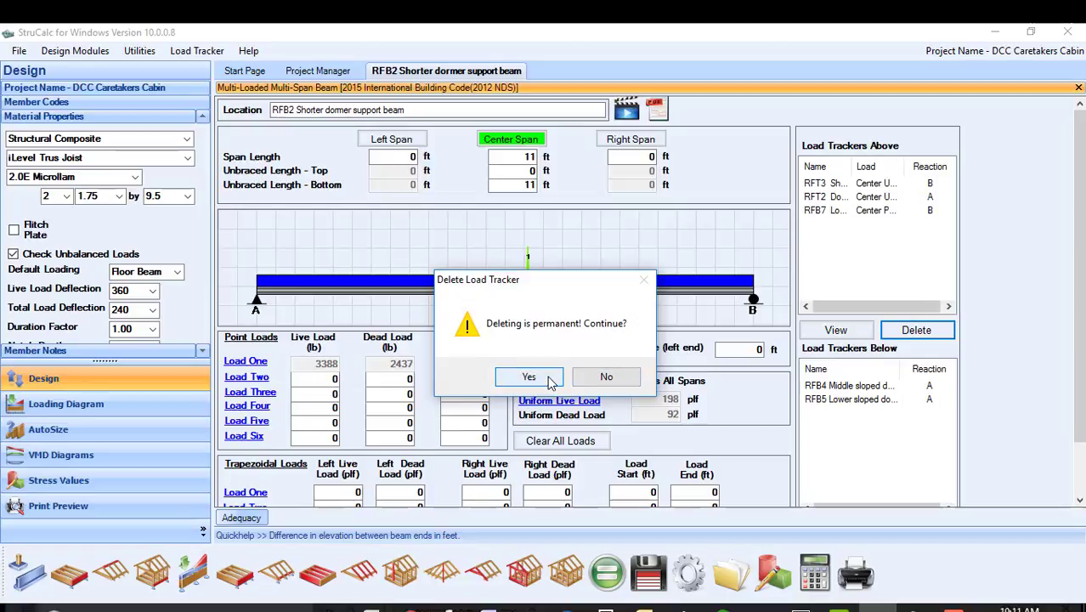
{"action": "left_click", "coordinate": [528, 376]}
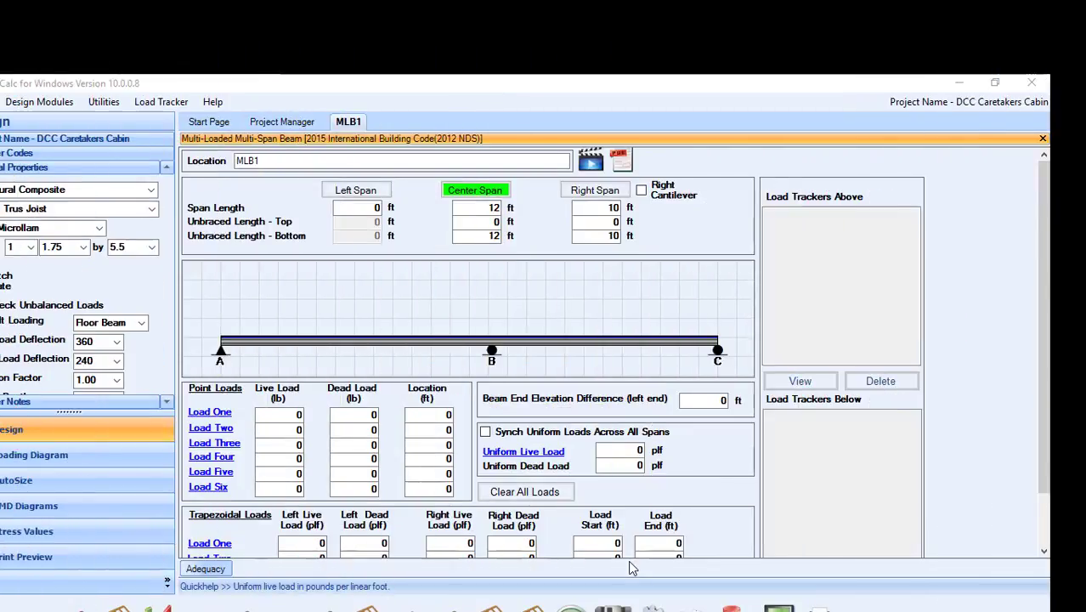
{"action": "mouse_move", "coordinate": [599, 578]}
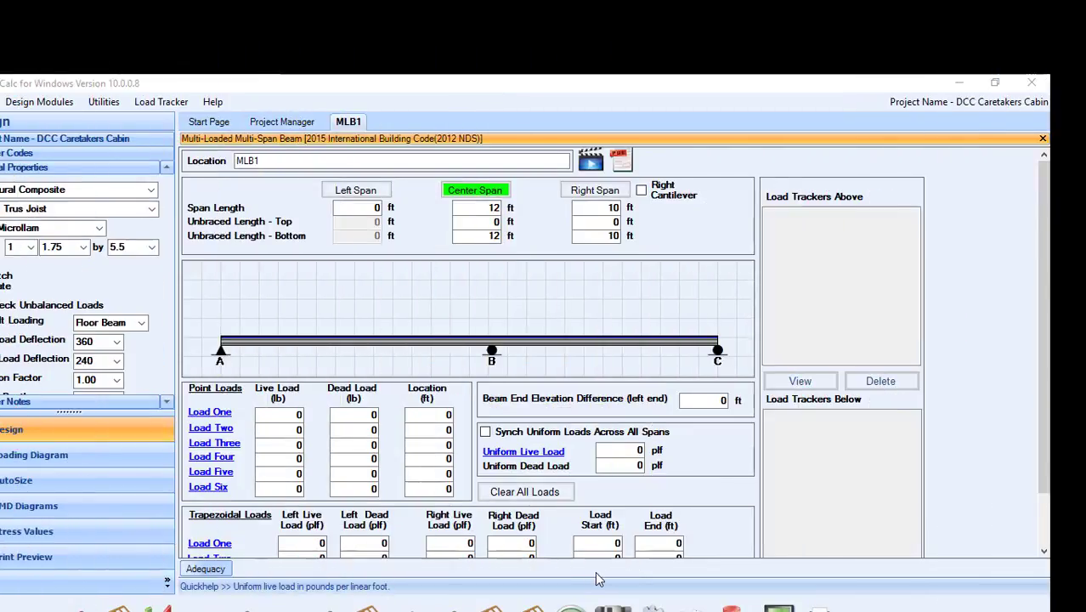
{"action": "mouse_move", "coordinate": [544, 554]}
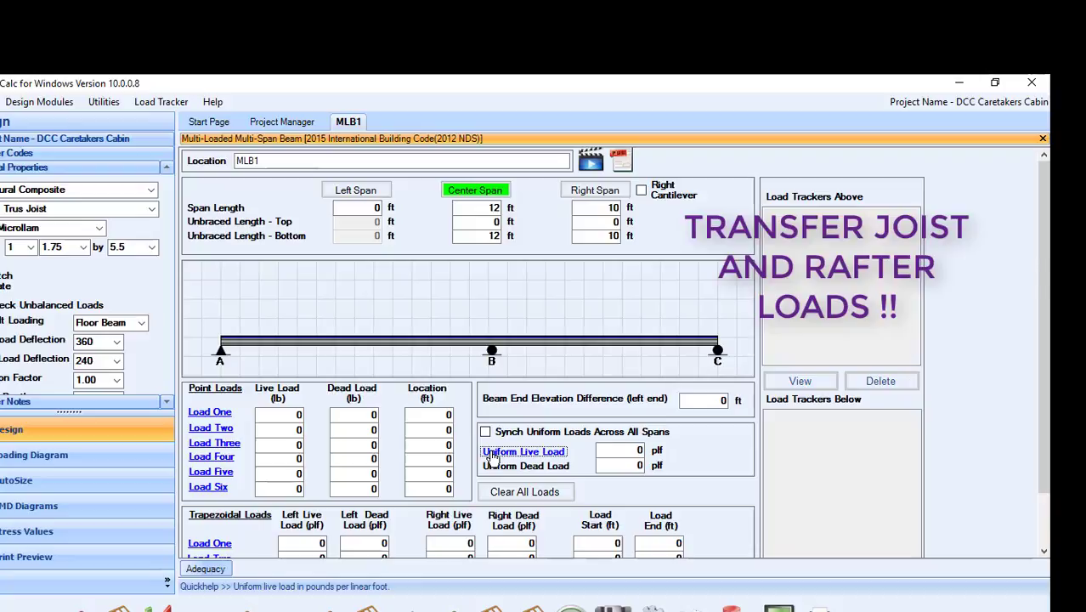
{"action": "mouse_move", "coordinate": [540, 461]}
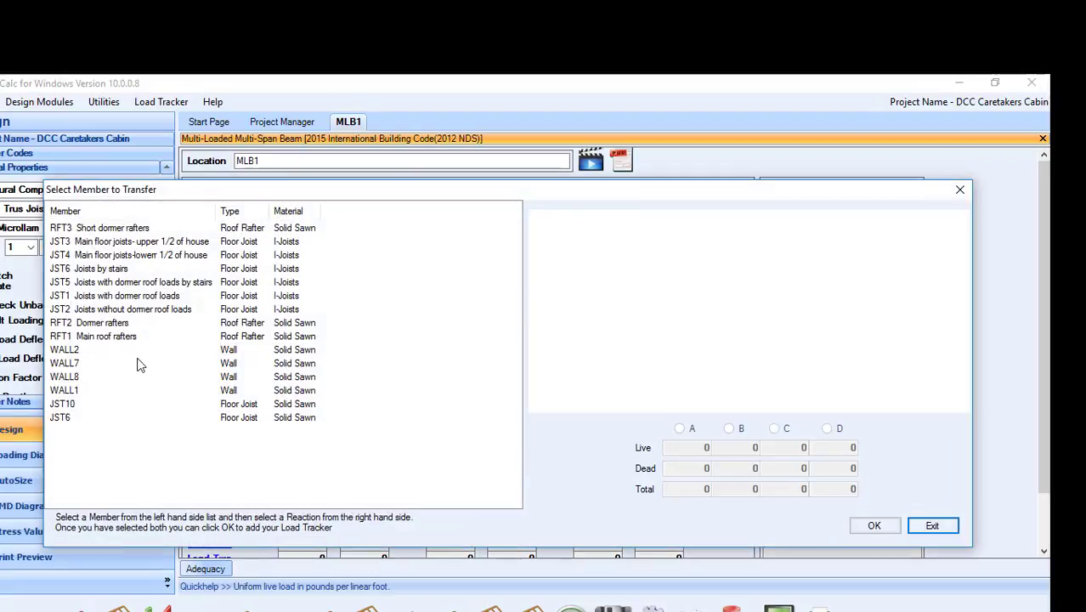
Add a JST4 main floor joist load tracker at reaction B to MLB1.
{"action": "left_click", "coordinate": [128, 255]}
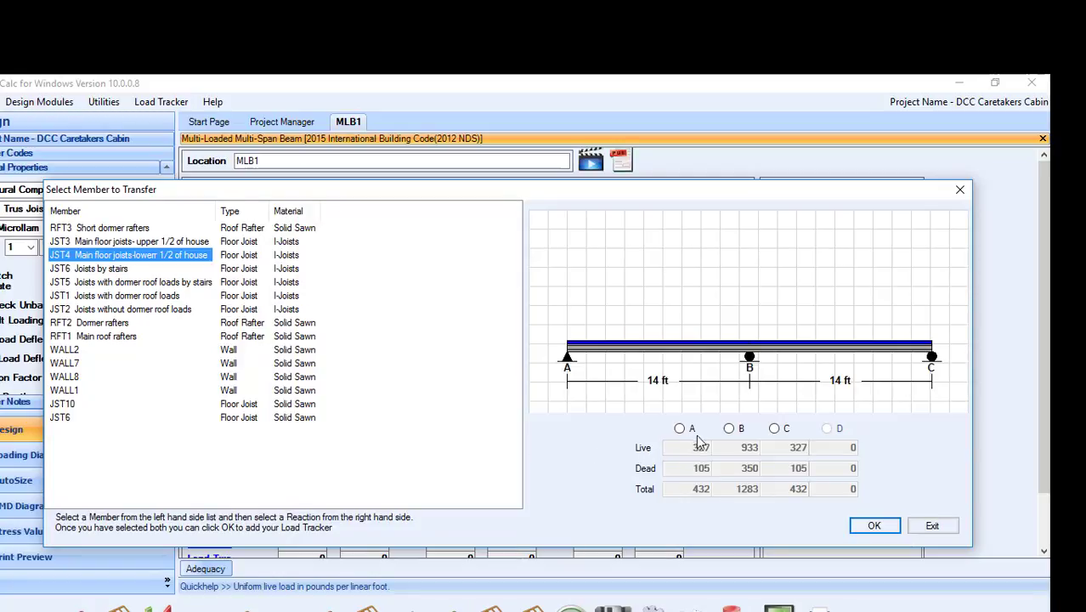
{"action": "left_click", "coordinate": [727, 429]}
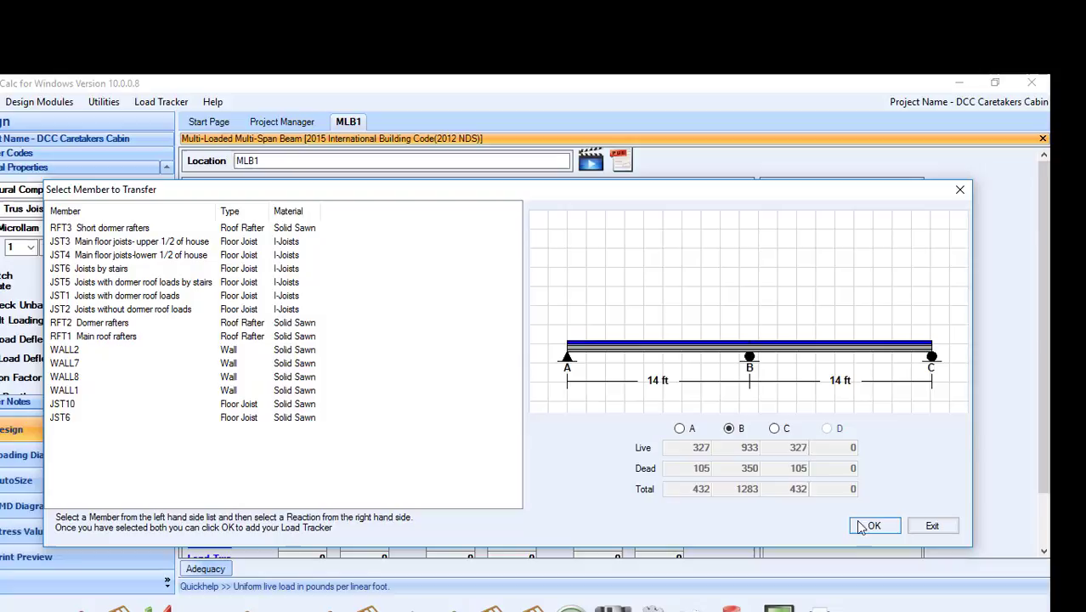
{"action": "left_click", "coordinate": [875, 524]}
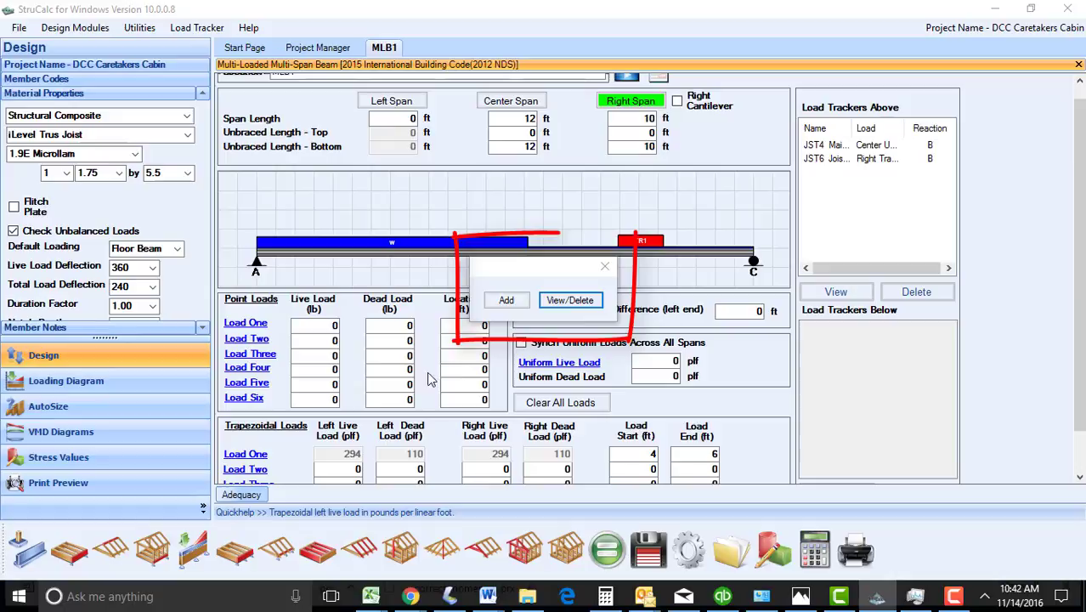
{"action": "mouse_move", "coordinate": [571, 300]}
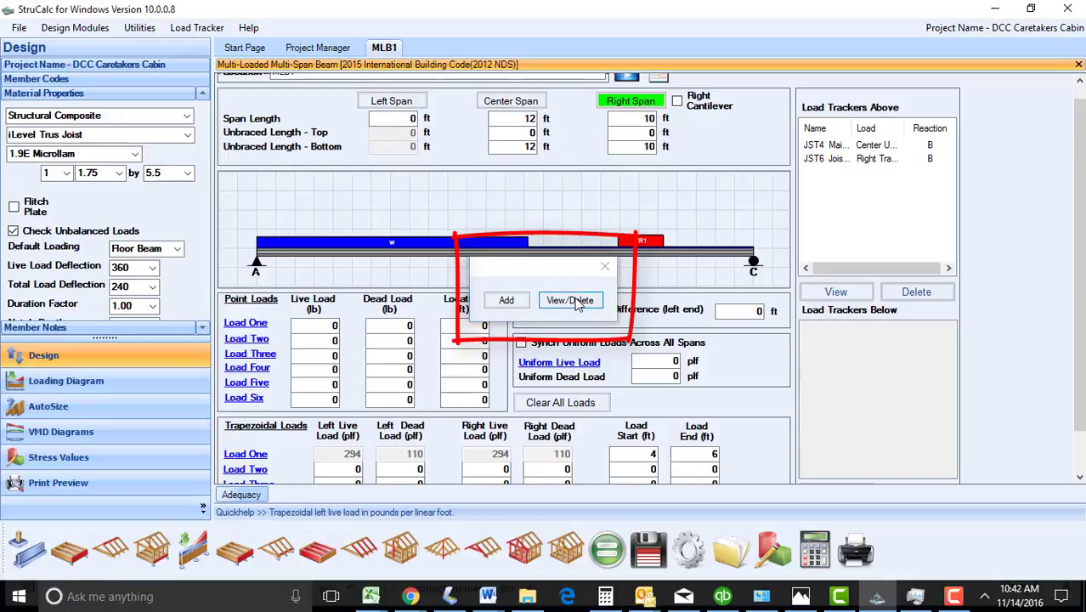
Review the existing load trackers on MLB1 before moving to WALL3.
{"action": "left_click", "coordinate": [569, 299]}
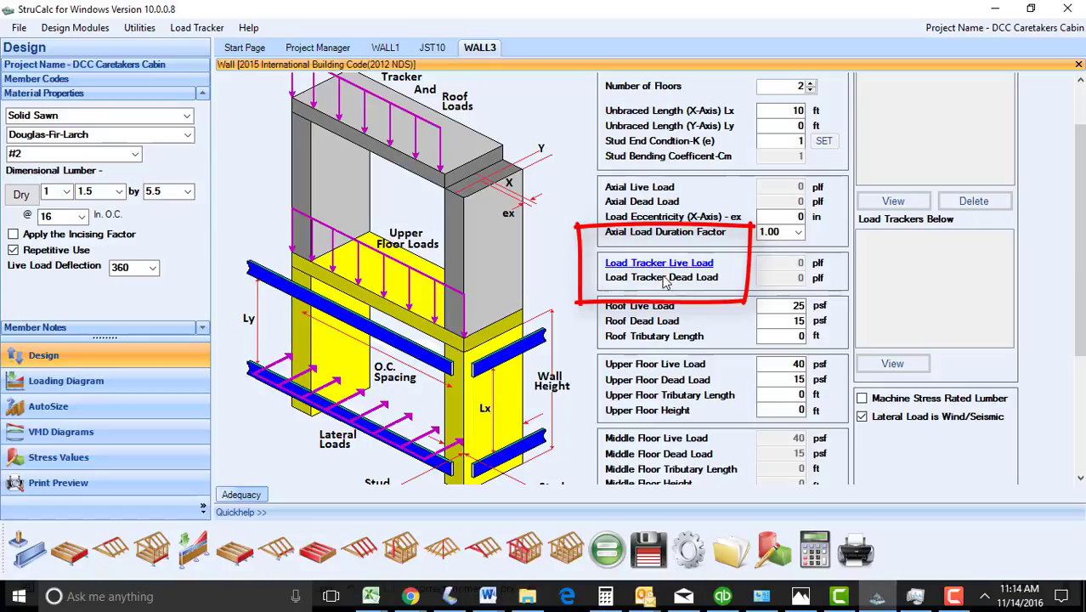
Add a JST1 dormer-roof joist load tracker at reaction B to WALL3.
{"action": "left_click", "coordinate": [659, 262]}
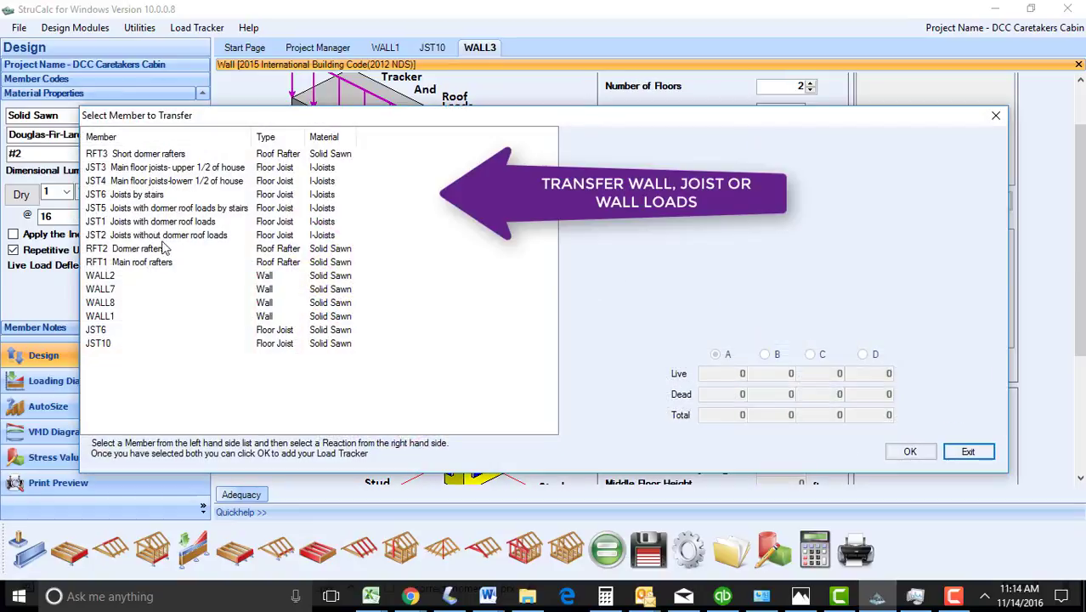
{"action": "left_click", "coordinate": [162, 221]}
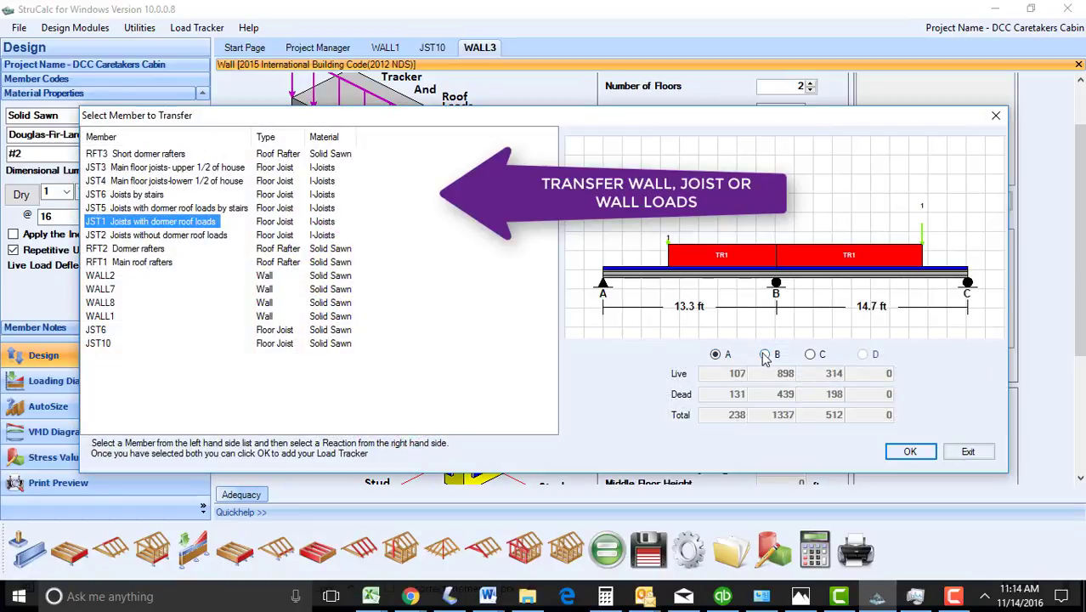
{"action": "left_click", "coordinate": [911, 452]}
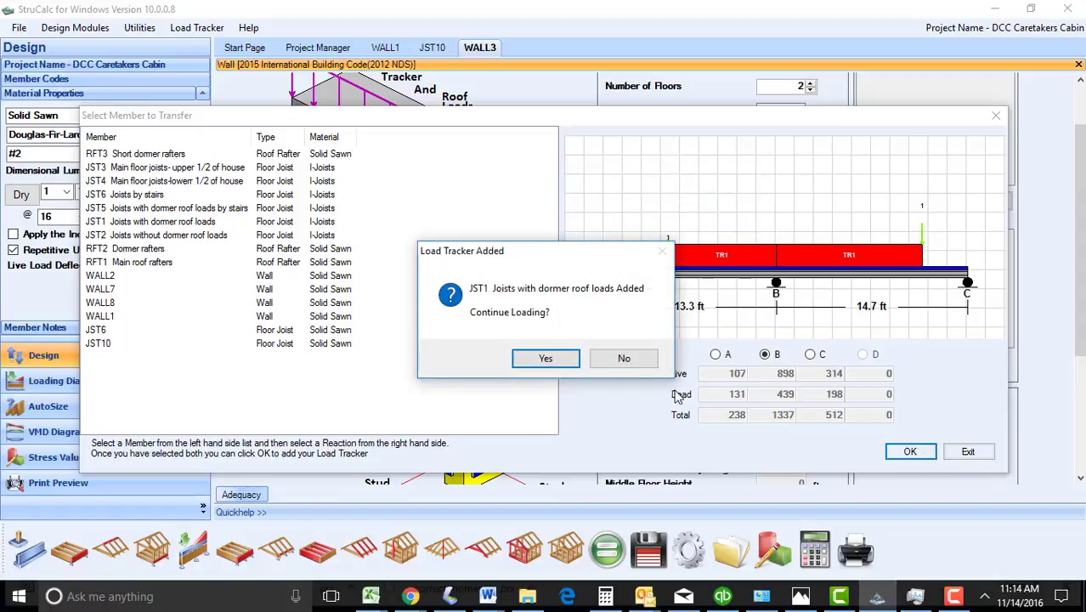
{"action": "left_click", "coordinate": [546, 357]}
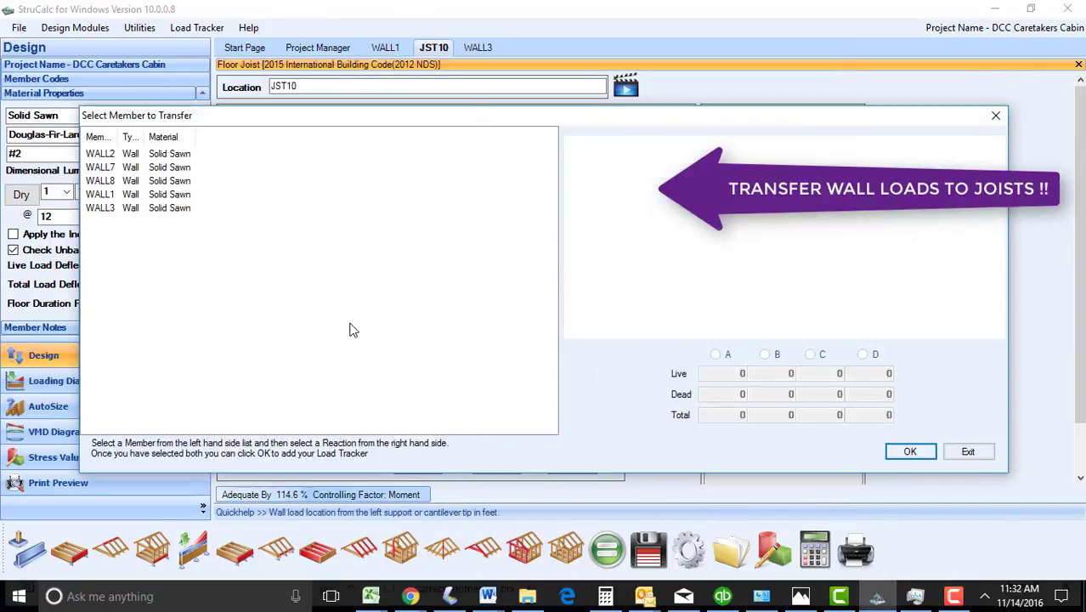
Transfer WALL2's reaction A wall load onto joist JST10.
{"action": "left_click", "coordinate": [99, 167]}
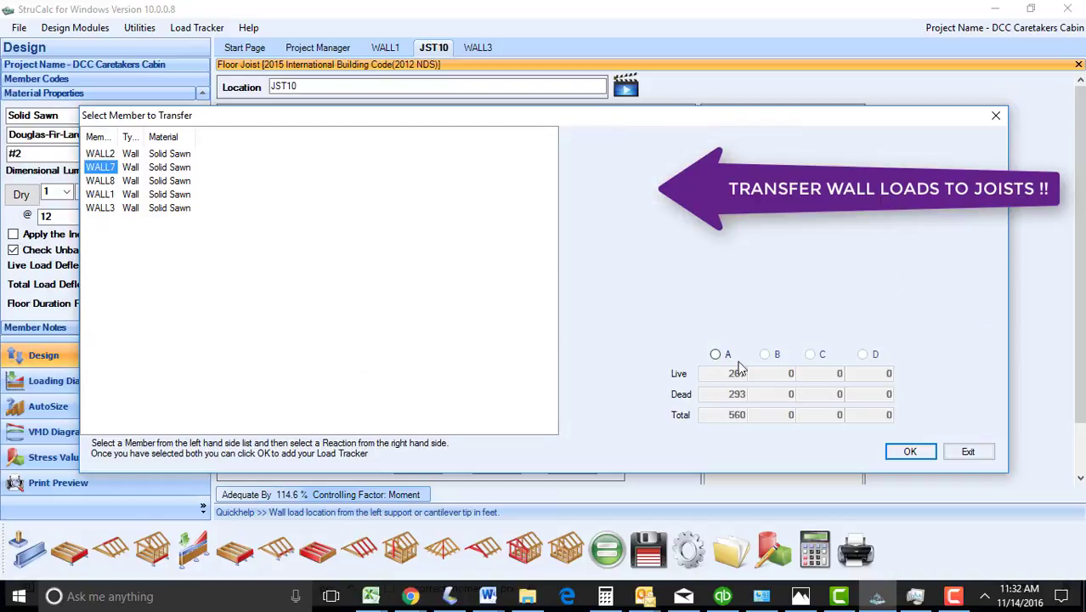
{"action": "left_click", "coordinate": [911, 452]}
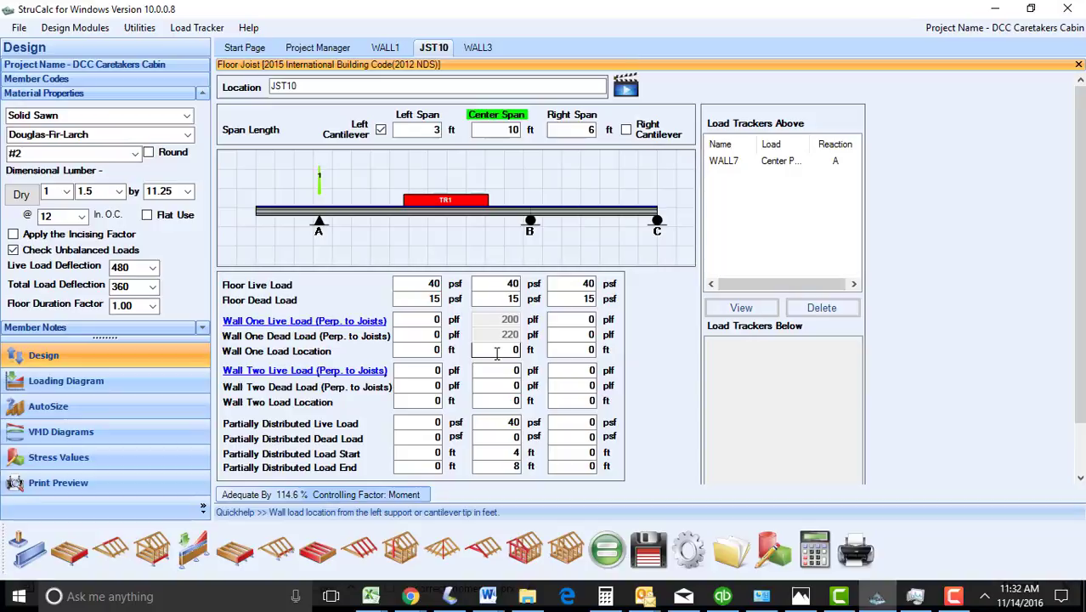
Return to the project member list and bring up the RFB1 longer dormer support beam.
{"action": "left_click", "coordinate": [320, 47]}
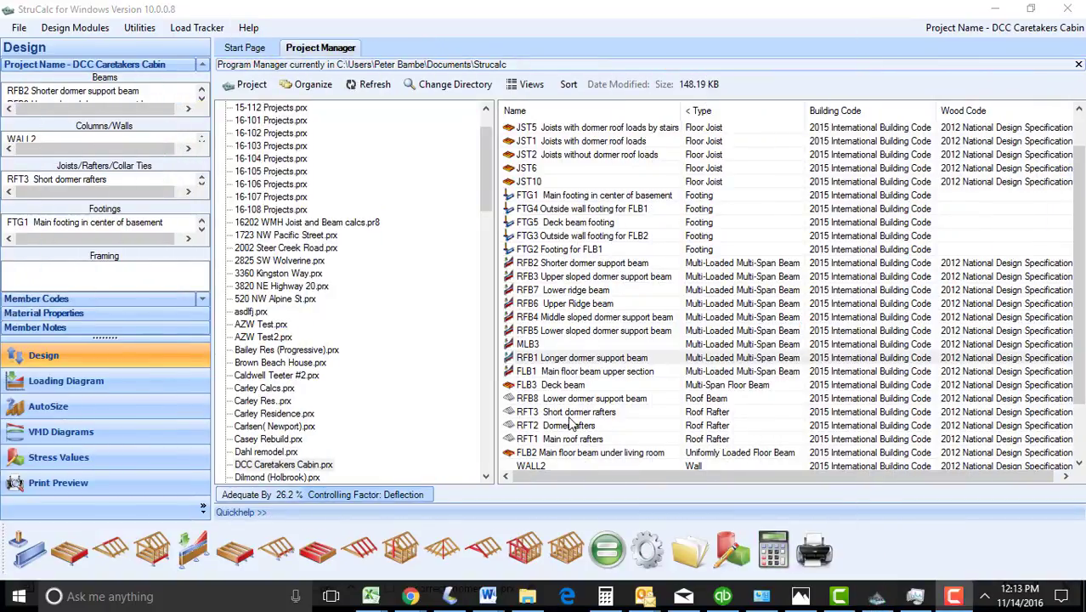
{"action": "left_click", "coordinate": [577, 411]}
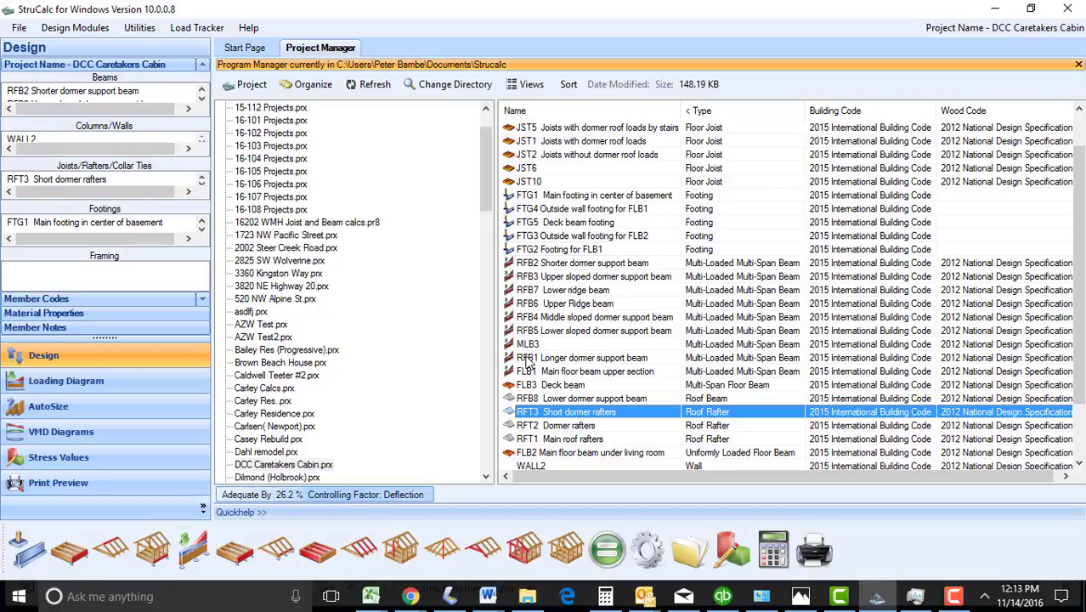
{"action": "double_click", "coordinate": [581, 357]}
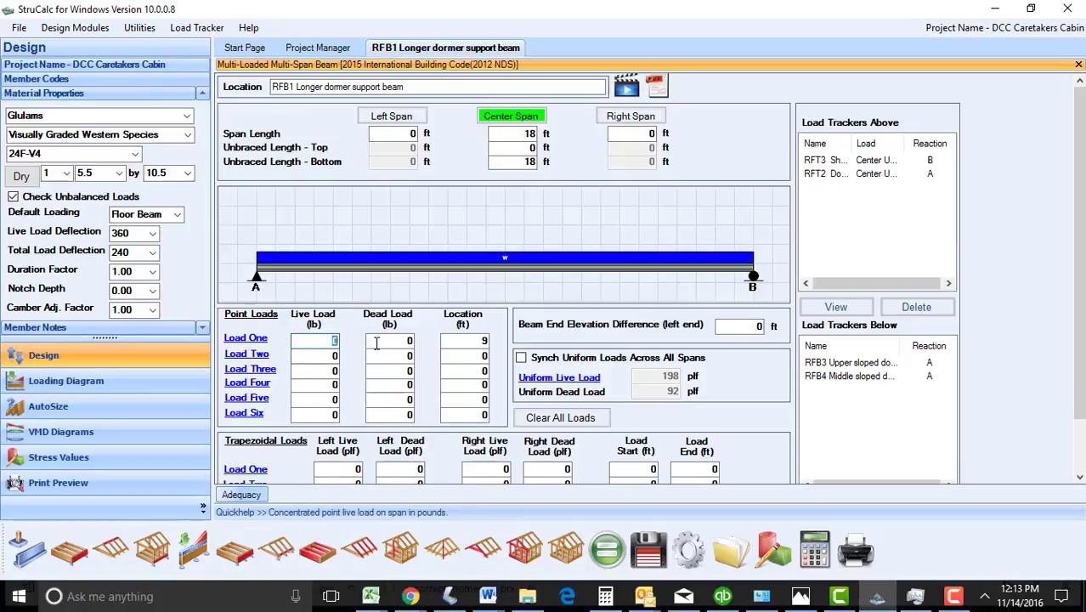
Give RFB1 a 1000 lb live point load, acknowledge its inadequacy, and return to the member list.
{"action": "type", "text": "1000"}
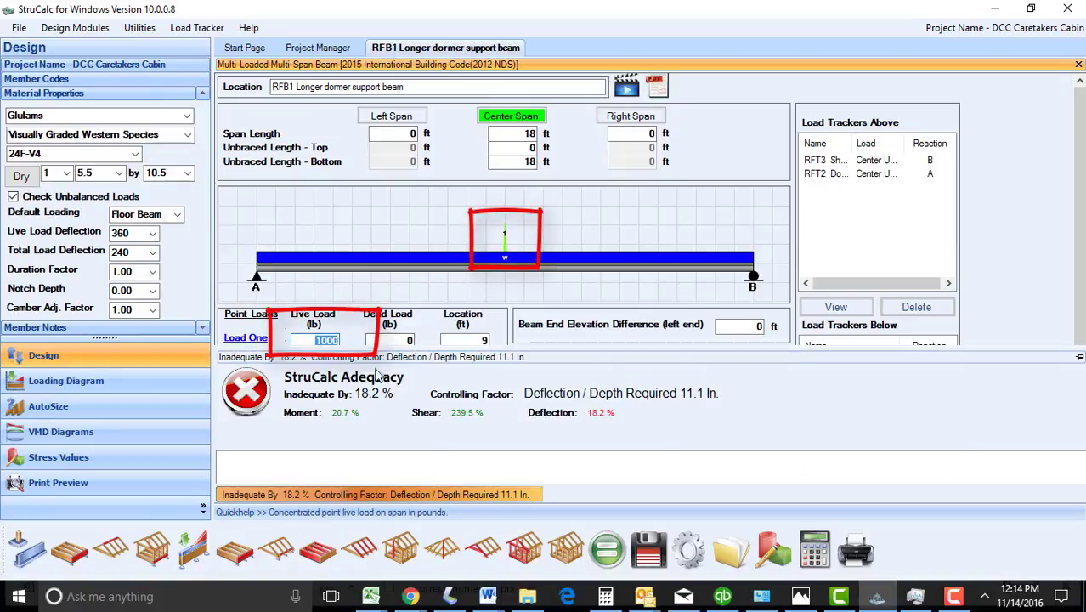
{"action": "left_click", "coordinate": [65, 381]}
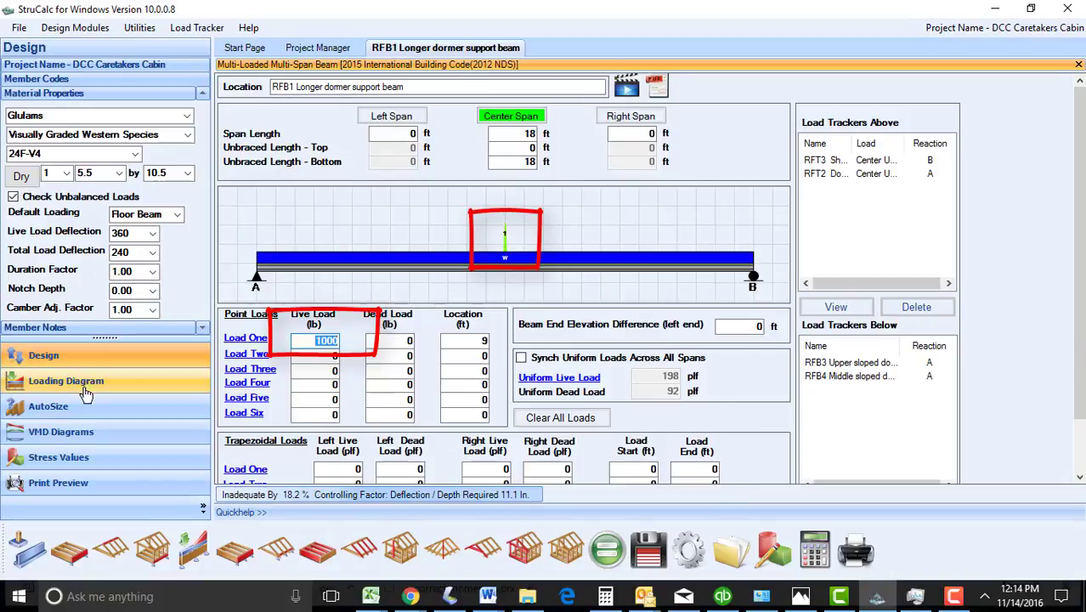
{"action": "left_click", "coordinate": [48, 406]}
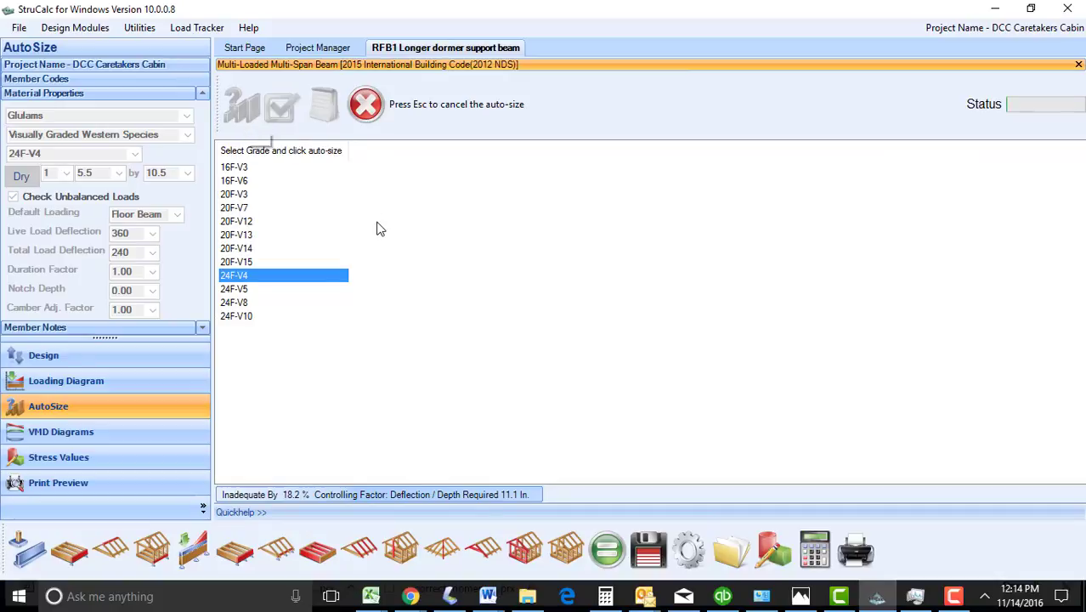
{"action": "left_click", "coordinate": [282, 105]}
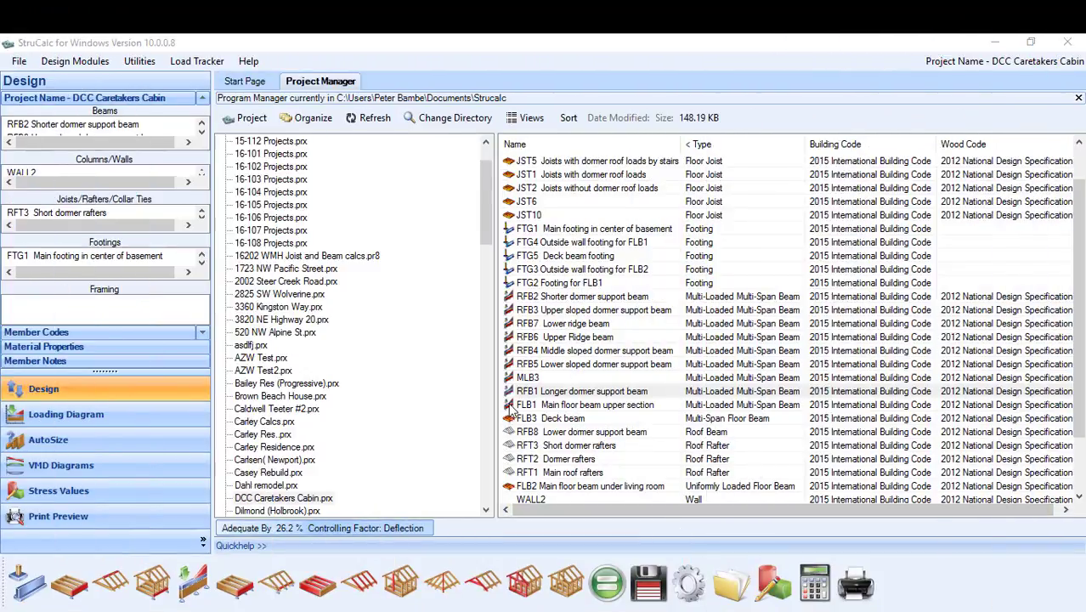
{"action": "mouse_move", "coordinate": [359, 333]}
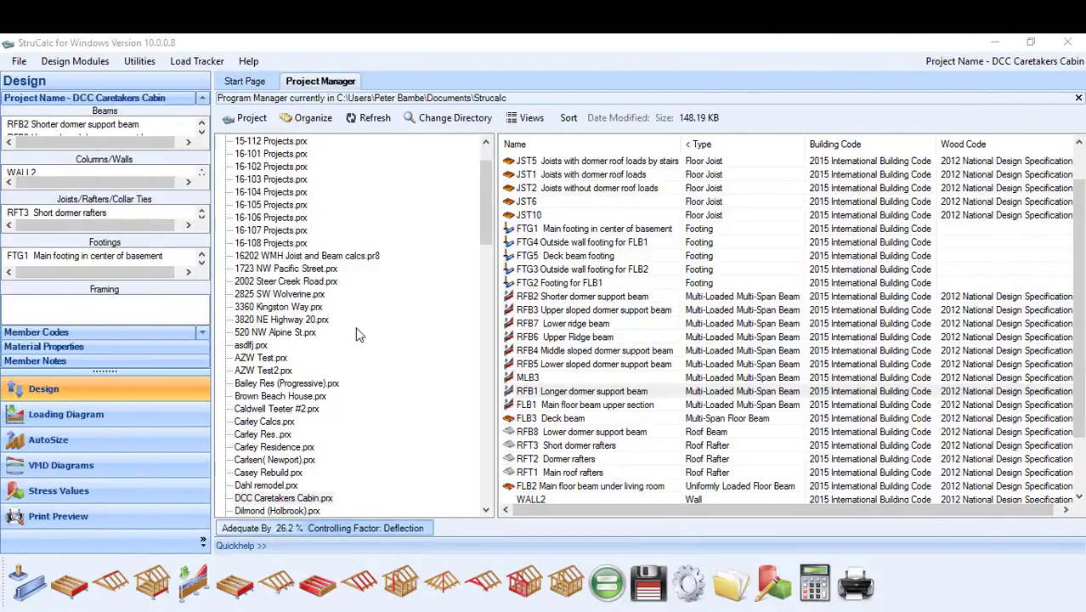
{"action": "mouse_move", "coordinate": [222, 149]}
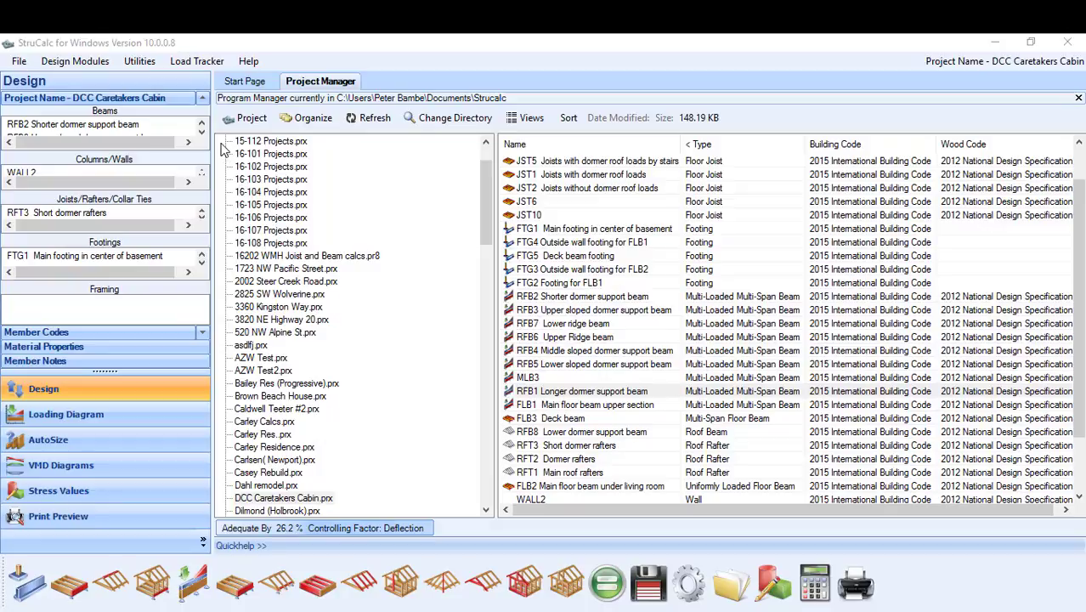
{"action": "mouse_move", "coordinate": [197, 61]}
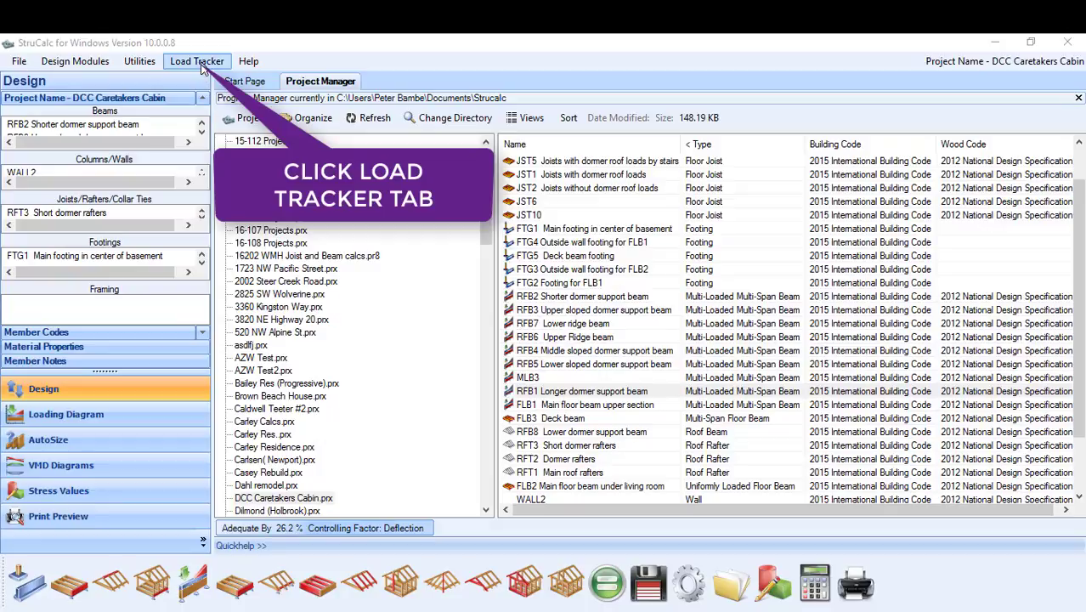
Start Calculate Project from the Load Tracker menu, showing the load-path tree.
{"action": "left_click", "coordinate": [197, 61]}
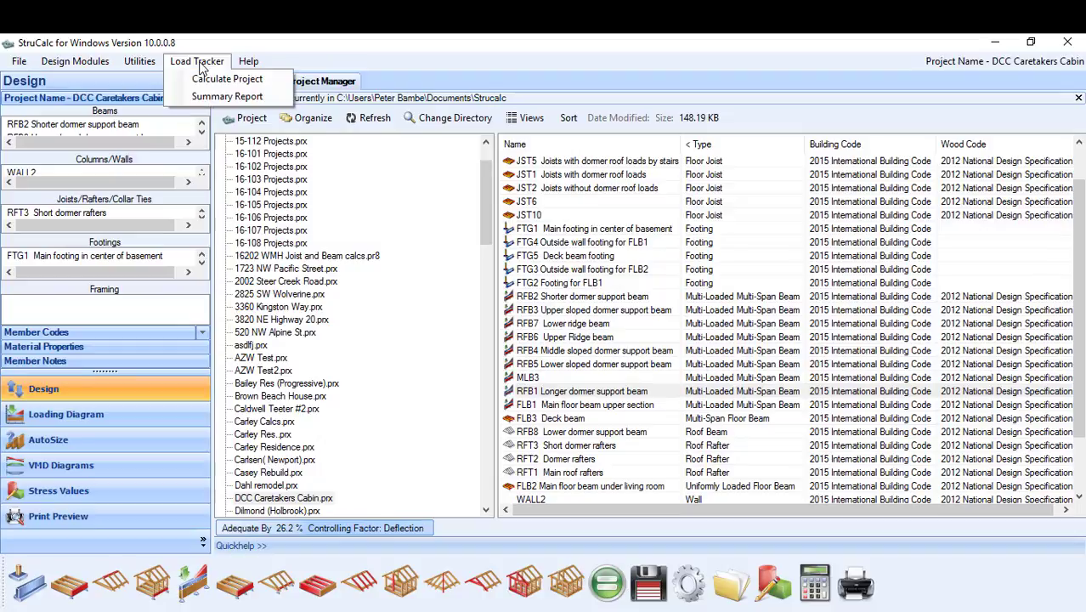
{"action": "left_click", "coordinate": [228, 78]}
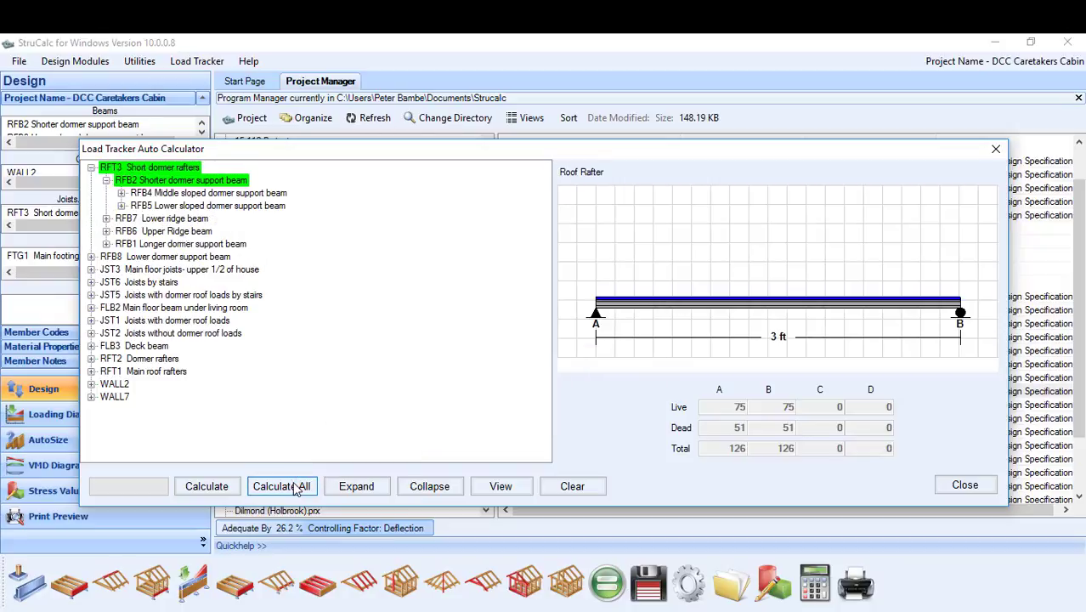
Calculate all load paths, view the inadequate designs, and cancel project printing.
{"action": "left_click", "coordinate": [282, 487]}
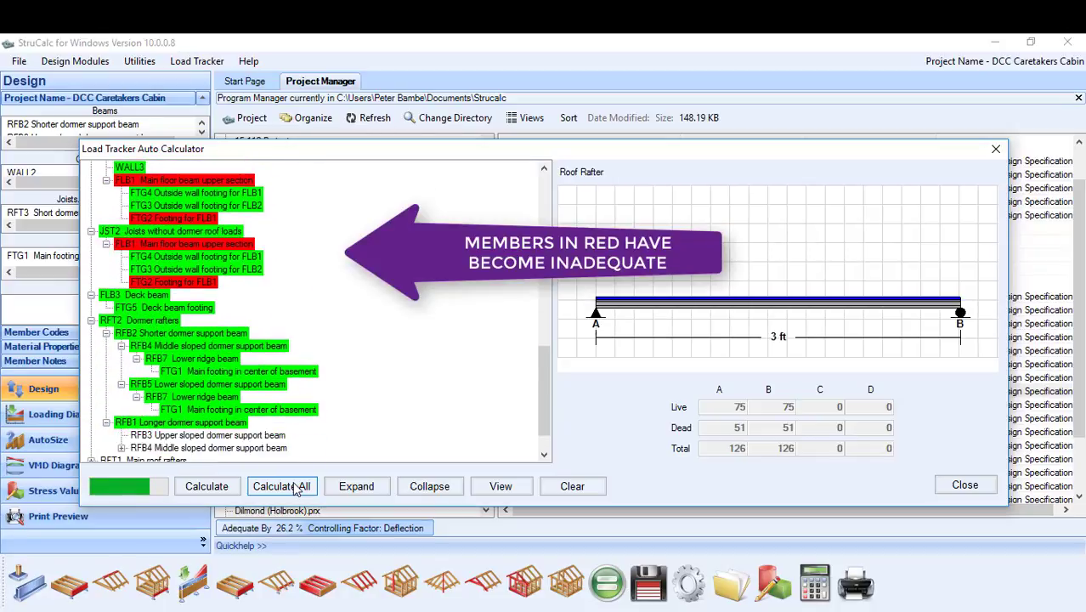
{"action": "left_click", "coordinate": [282, 486]}
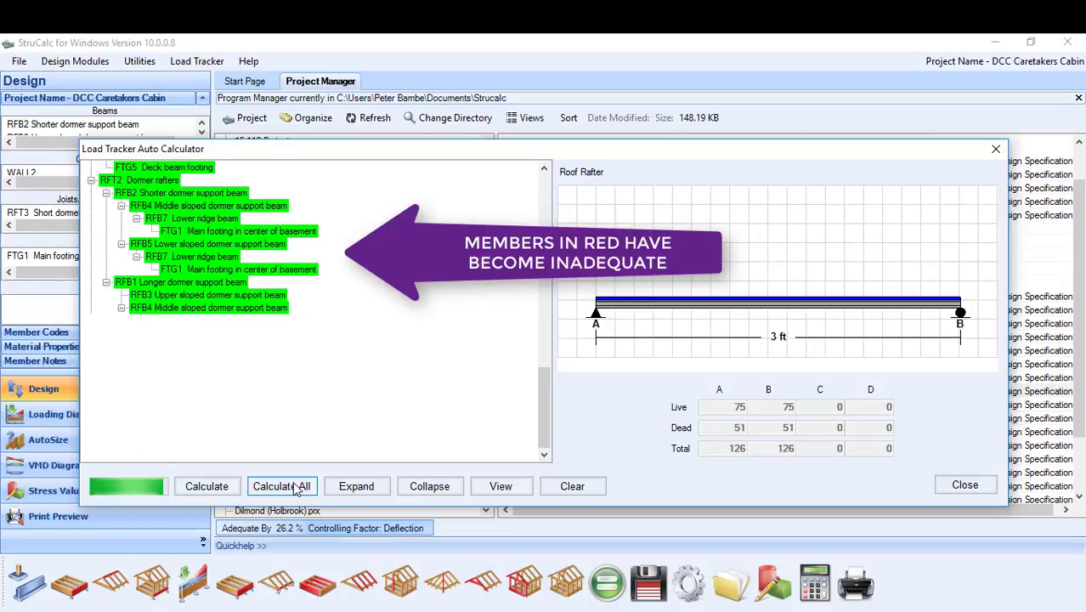
{"action": "left_click", "coordinate": [282, 486]}
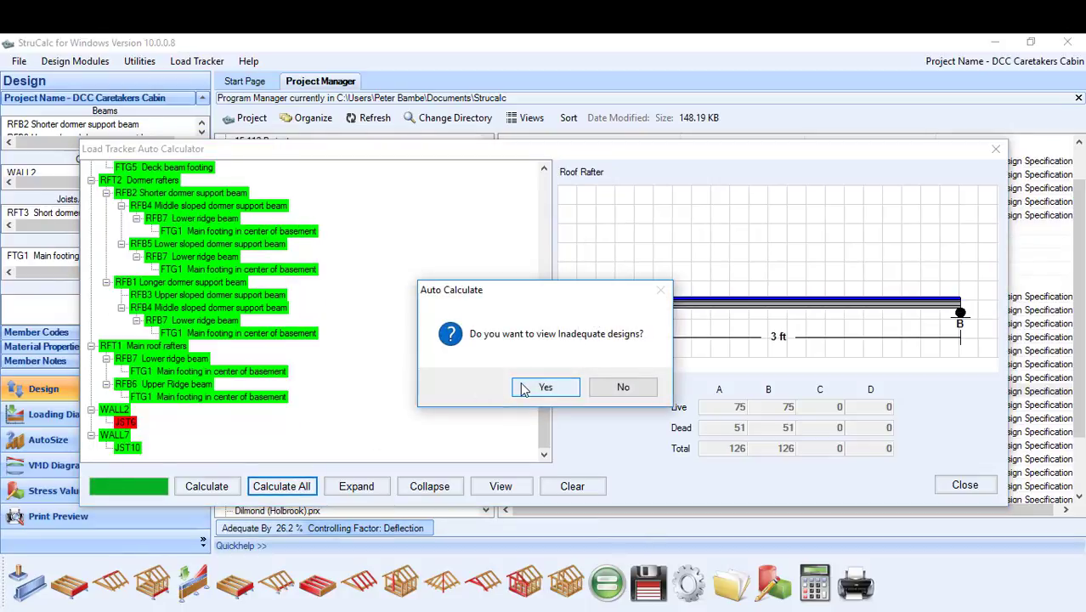
{"action": "left_click", "coordinate": [544, 387]}
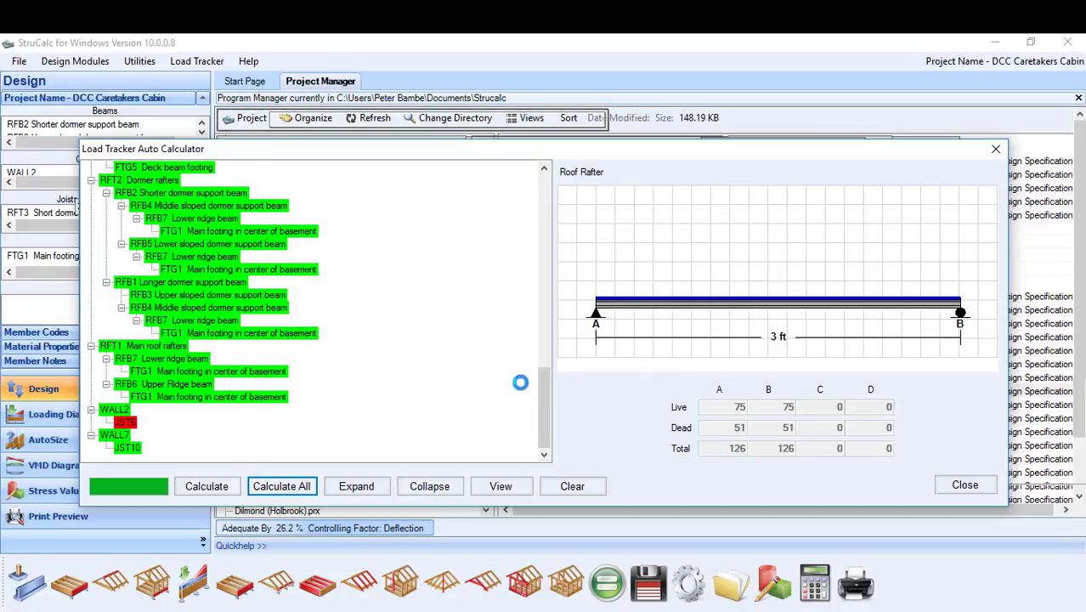
{"action": "left_click", "coordinate": [15, 61]}
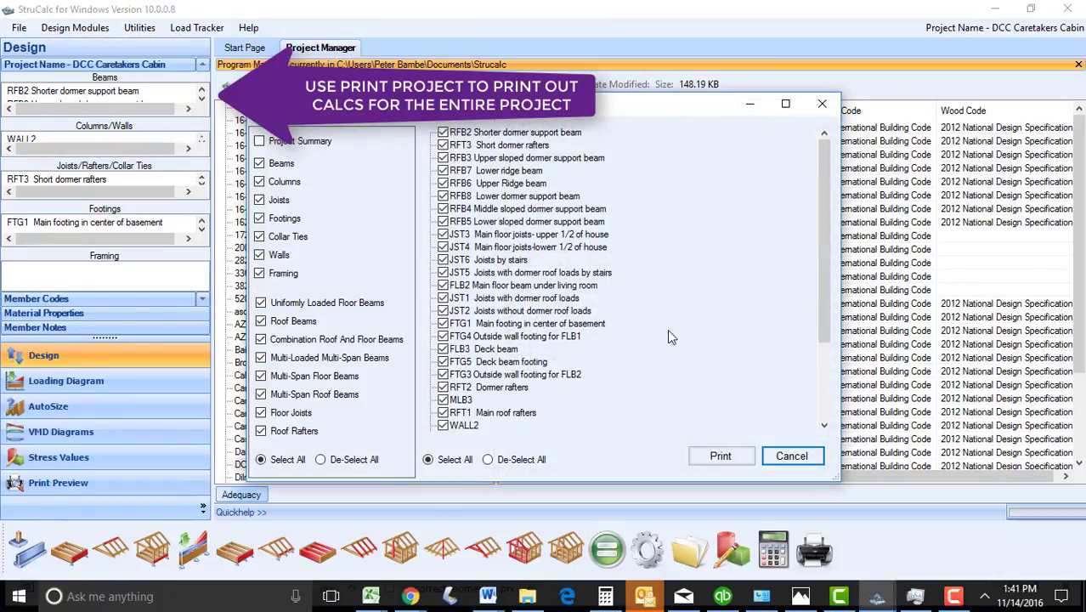
{"action": "left_click", "coordinate": [793, 456]}
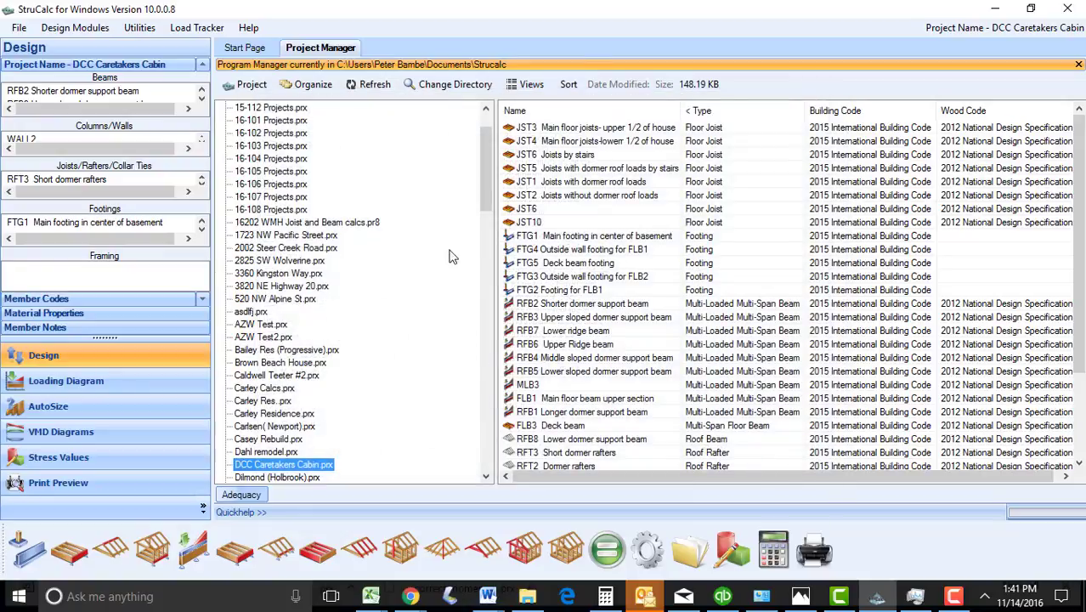
{"action": "mouse_move", "coordinate": [187, 28]}
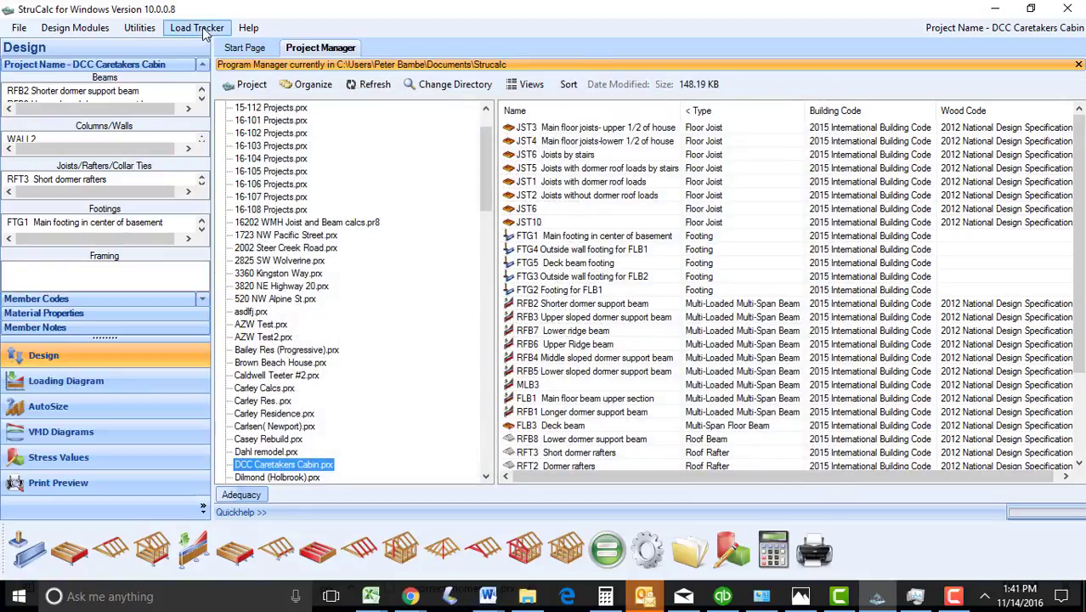
Generate the Load Tracker Summary report preview for DCC Caretakers Cabin, five pages.
{"action": "left_click", "coordinate": [185, 27]}
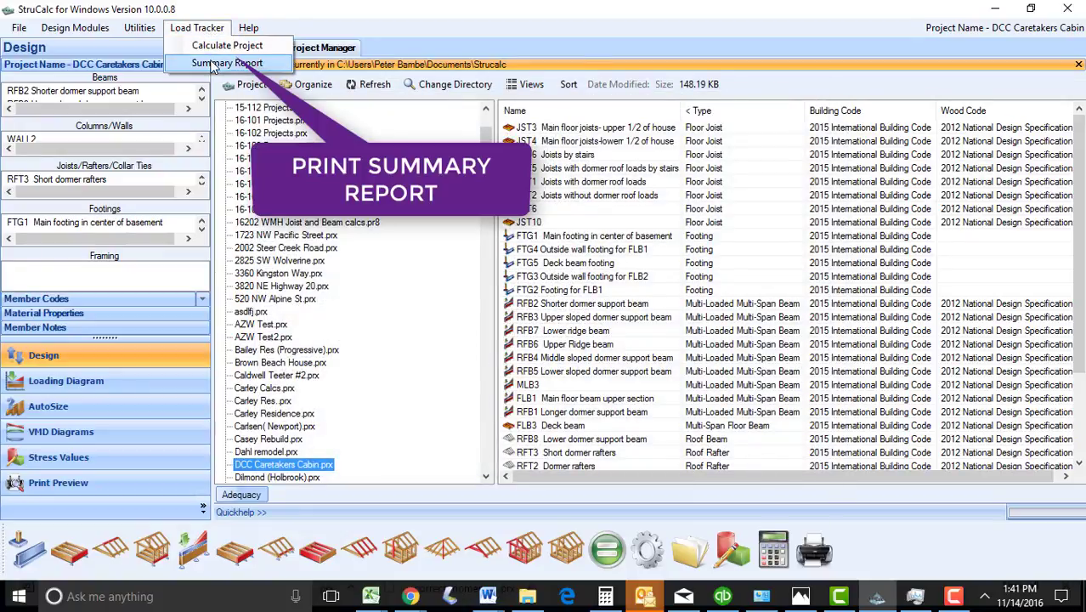
{"action": "left_click", "coordinate": [228, 65]}
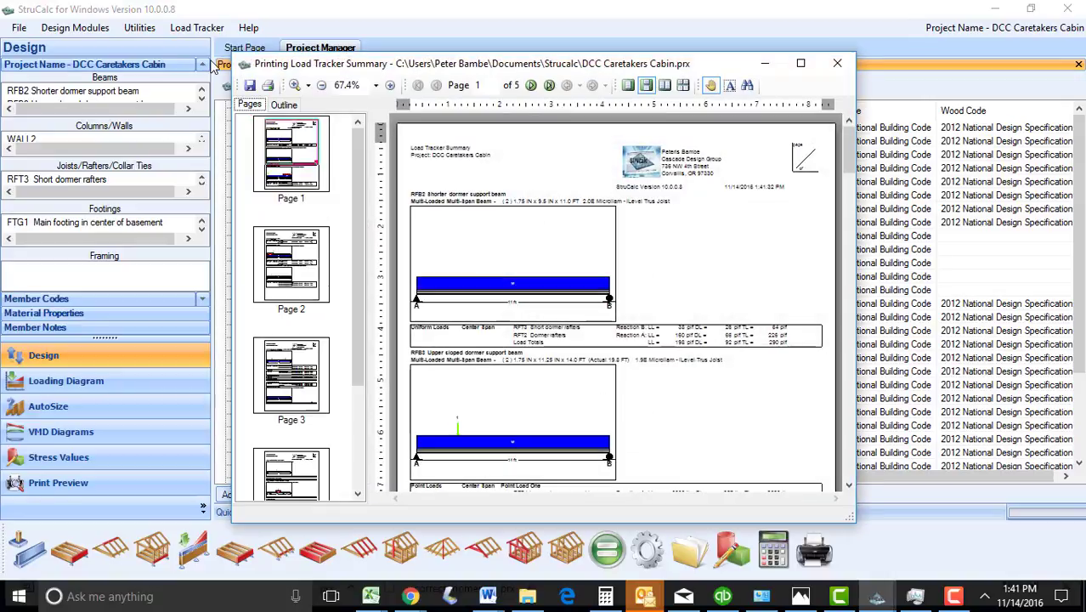
{"action": "mouse_move", "coordinate": [807, 337]}
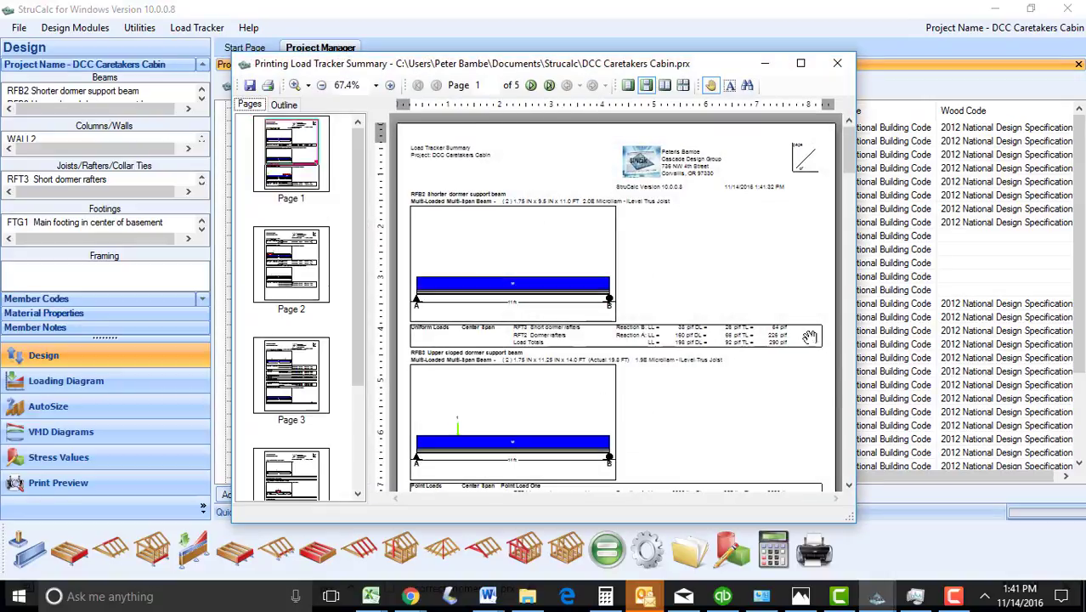
{"action": "left_click", "coordinate": [848, 484]}
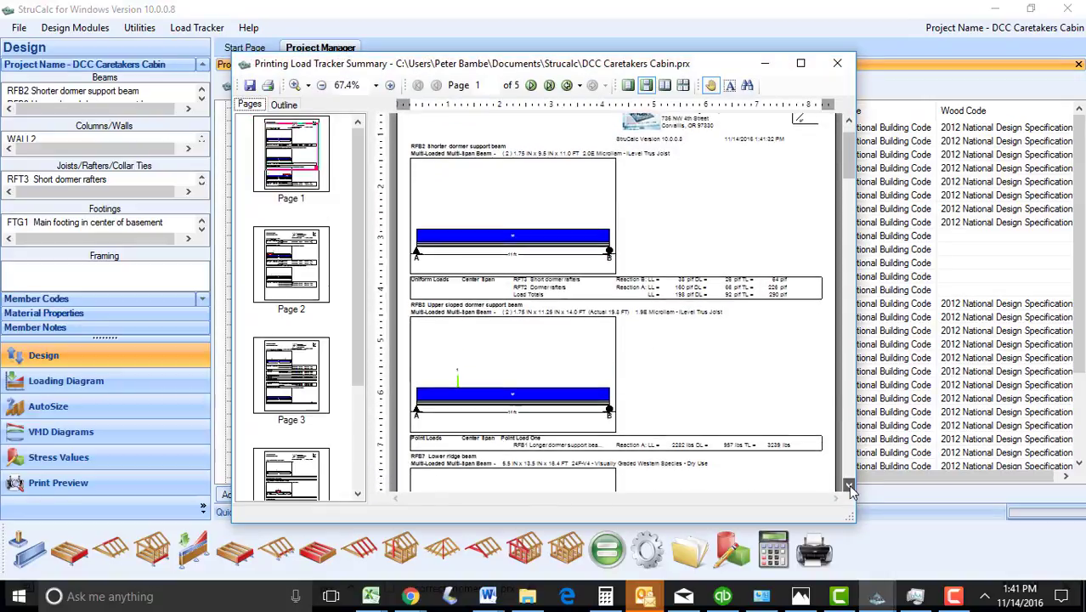